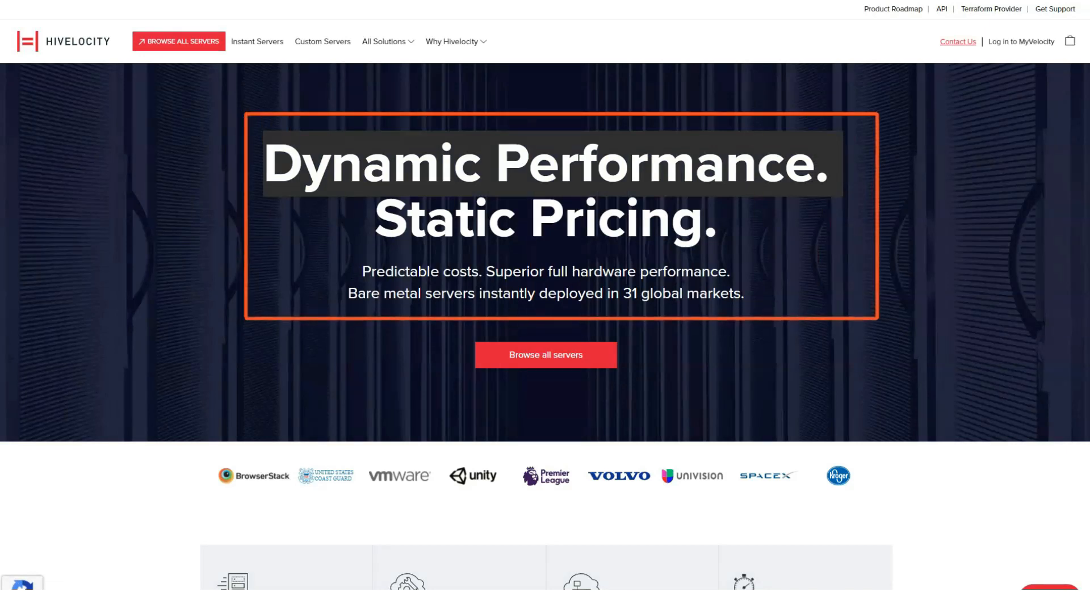
Scroll the homepage through the locations, automation and NPS sections
scroll(down, 3)
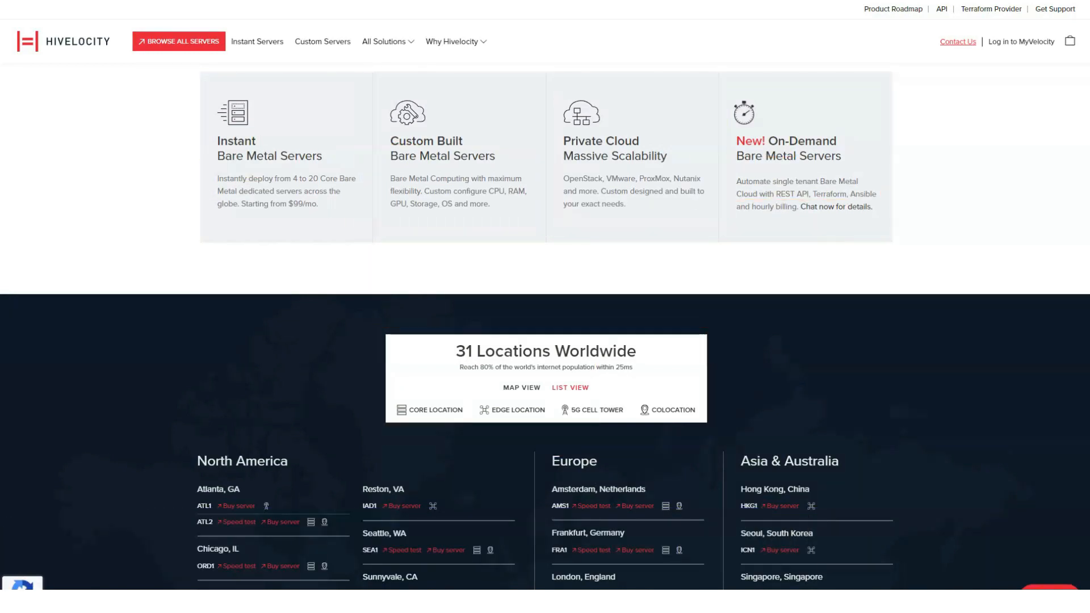
scroll(down, 3)
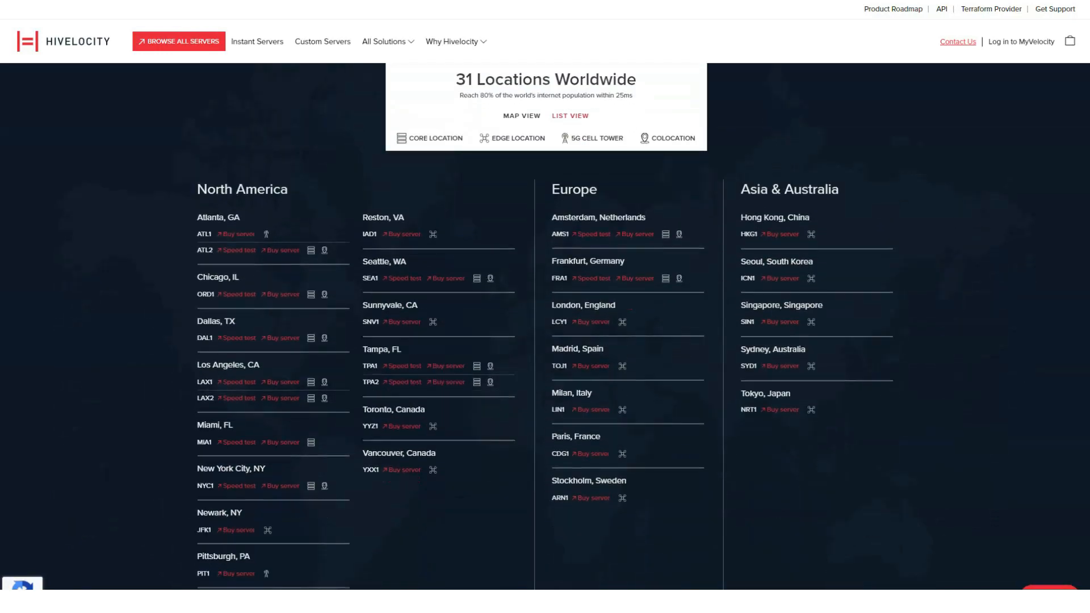
scroll(down, 3)
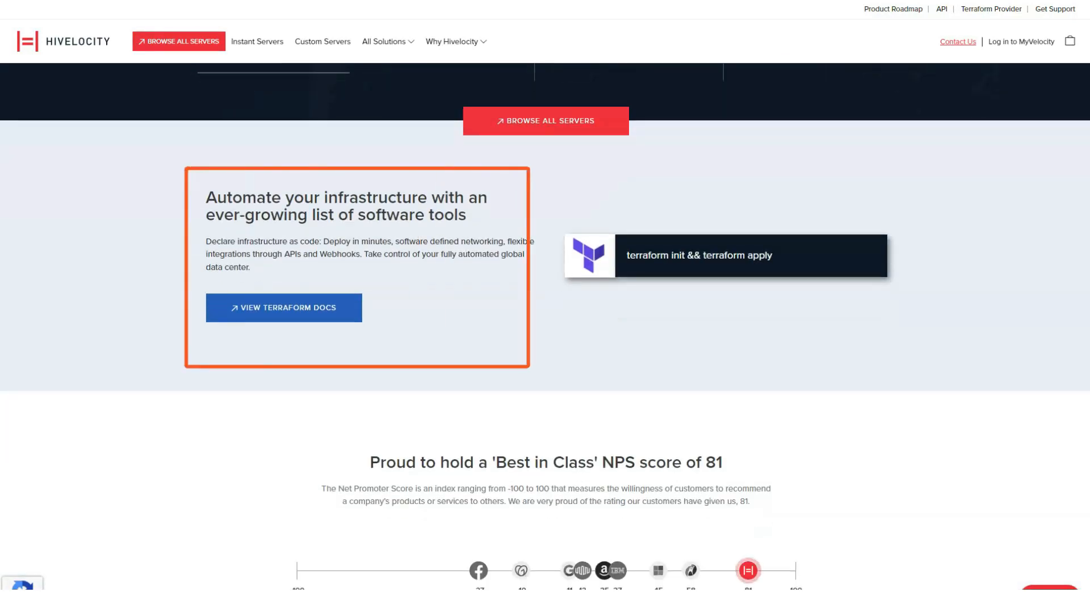
scroll(down, 3)
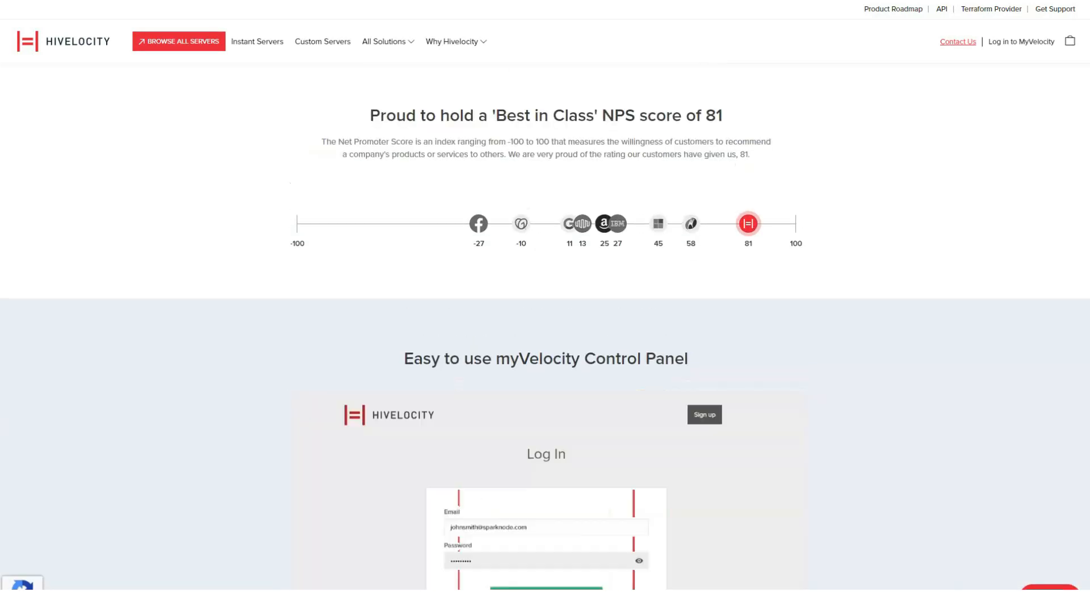
scroll(down, 3)
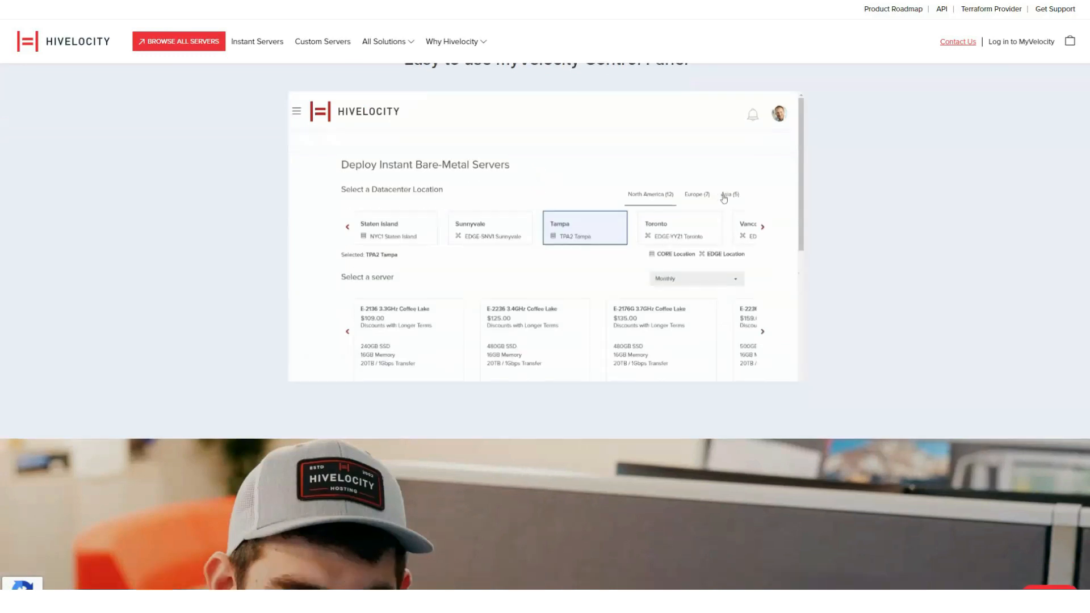
Continue down past the control panel and network highlights to the dedicated servers link
scroll(down, 3)
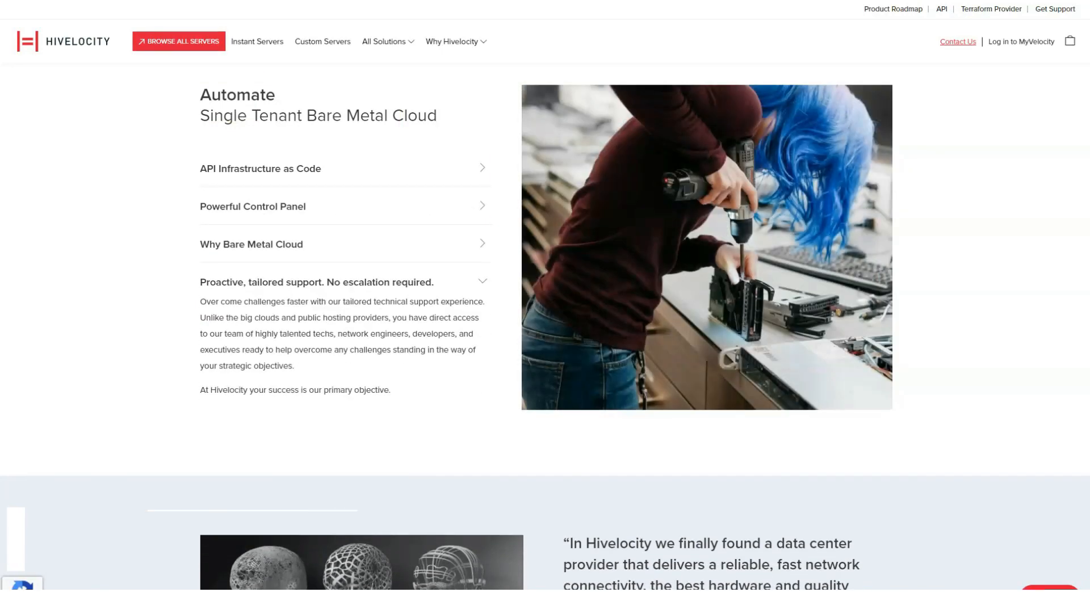
scroll(down, 3)
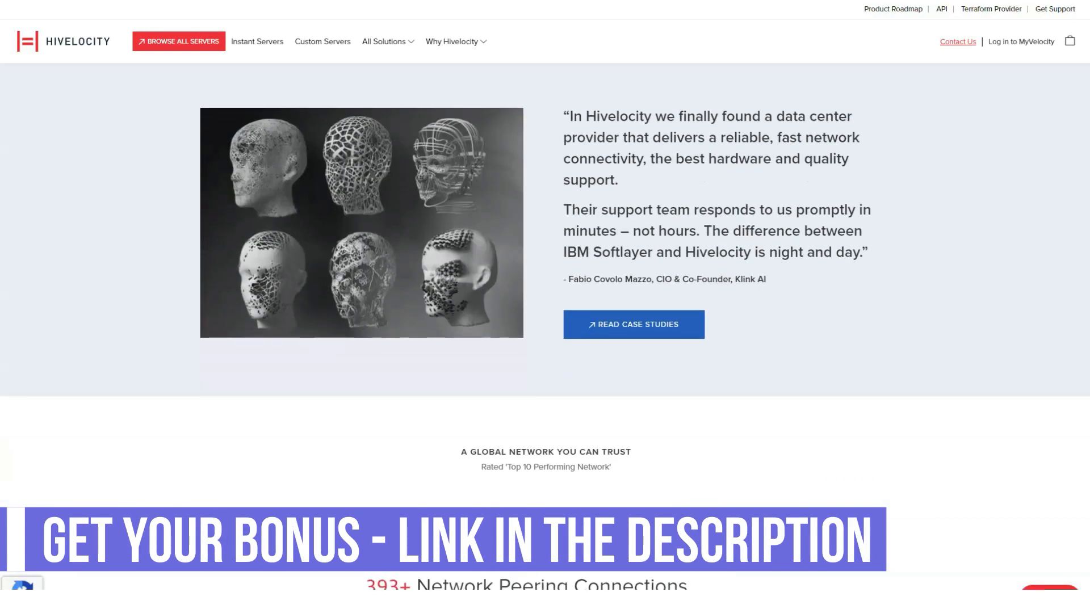
scroll(down, 3)
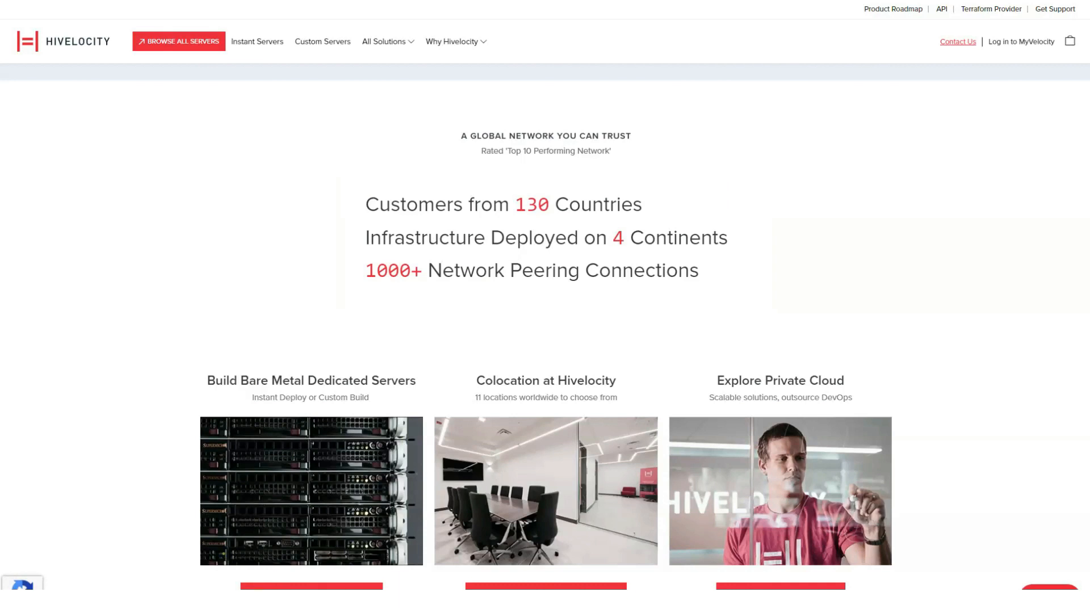
scroll(down, 3)
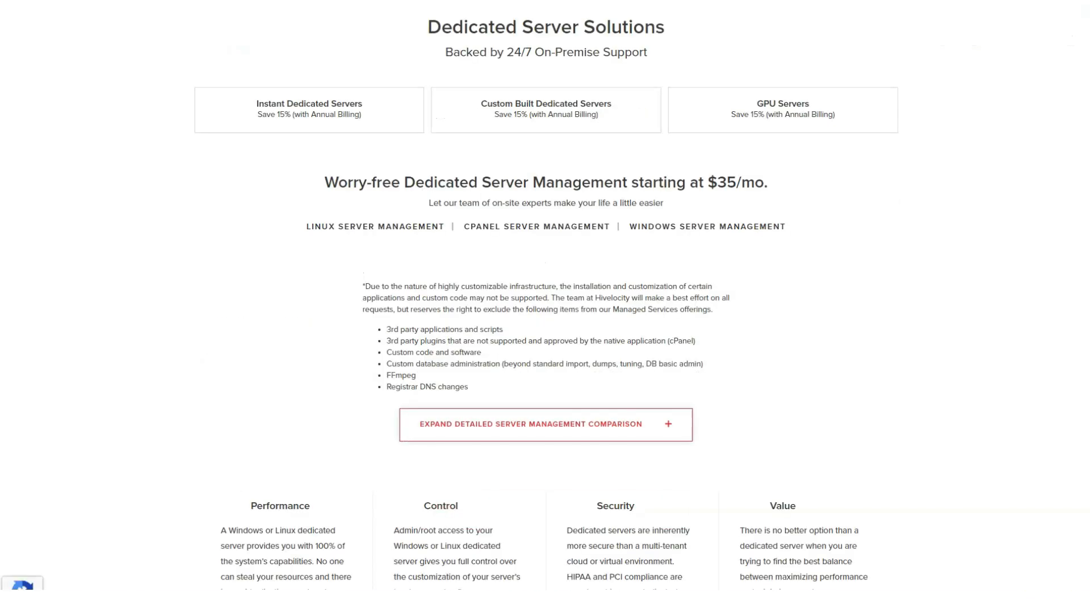
Show the Instant Dedicated Servers price list and browse its pricing and benefits
click(309, 110)
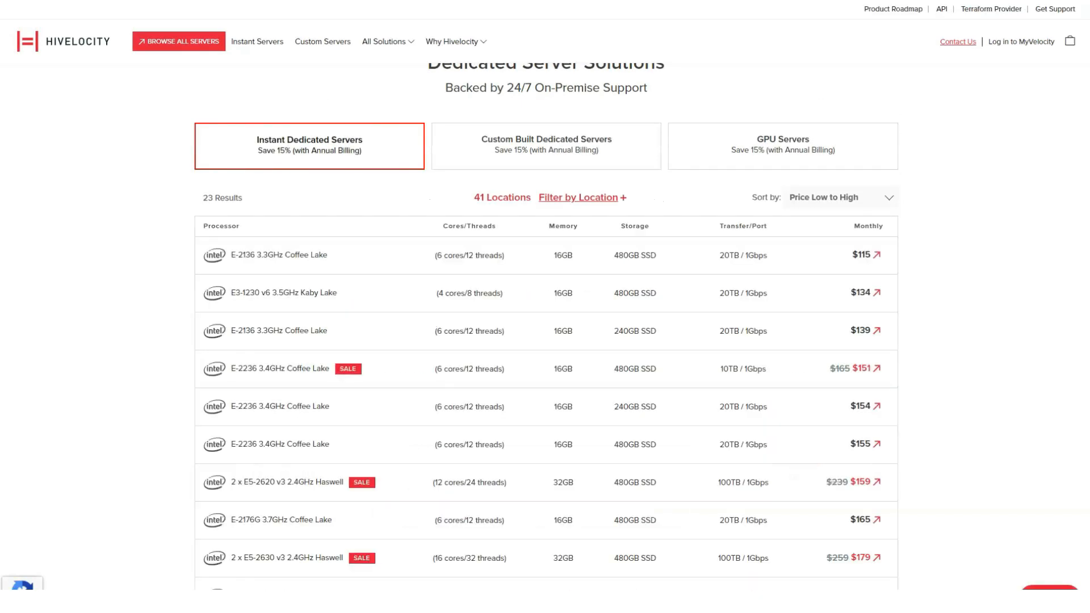
click(781, 145)
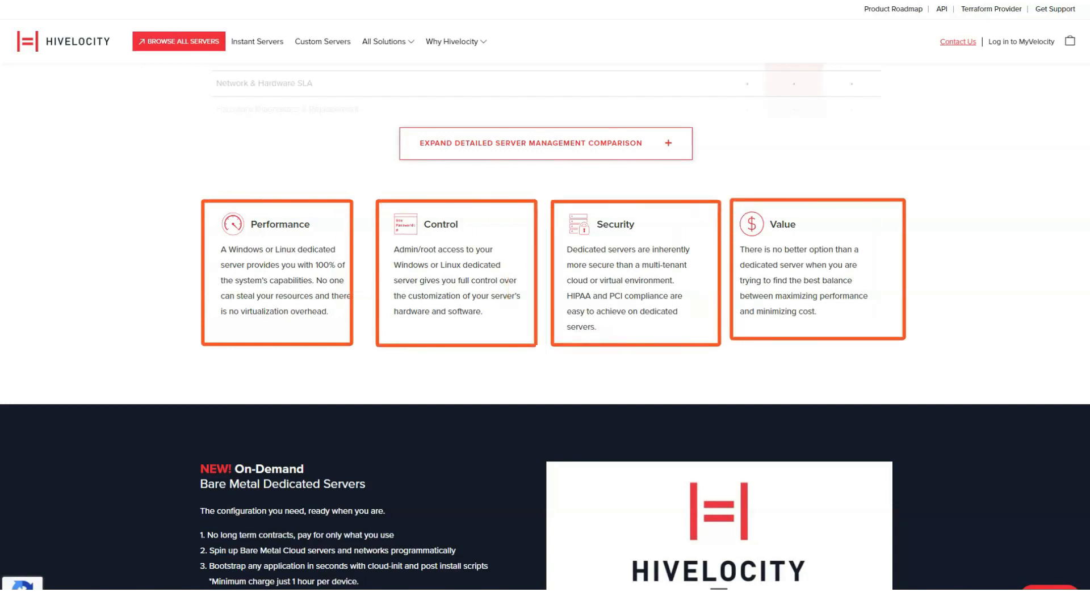
scroll(down, 3)
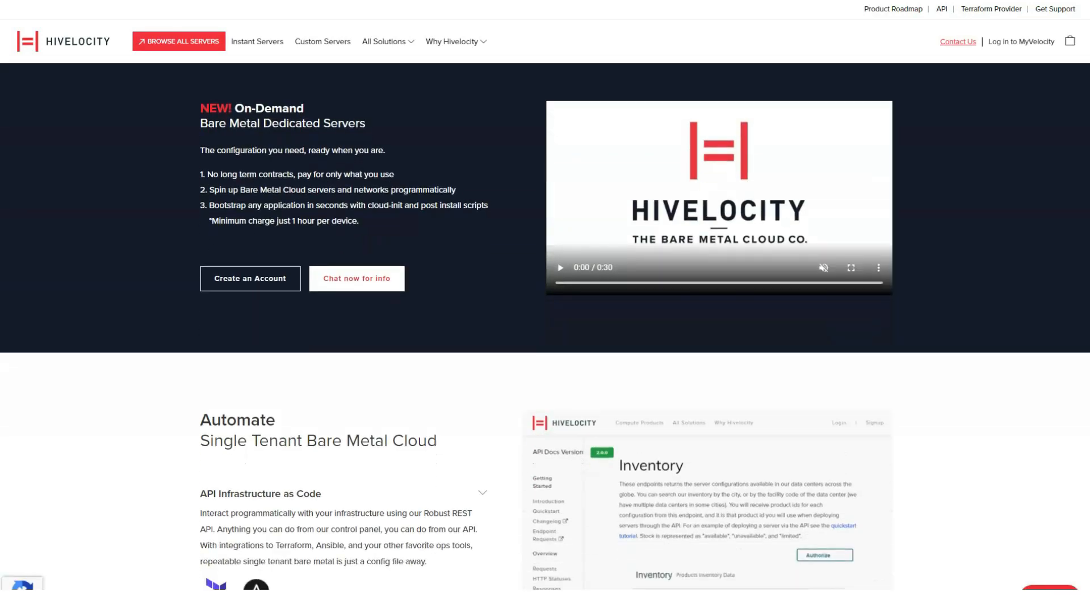
scroll(down, 3)
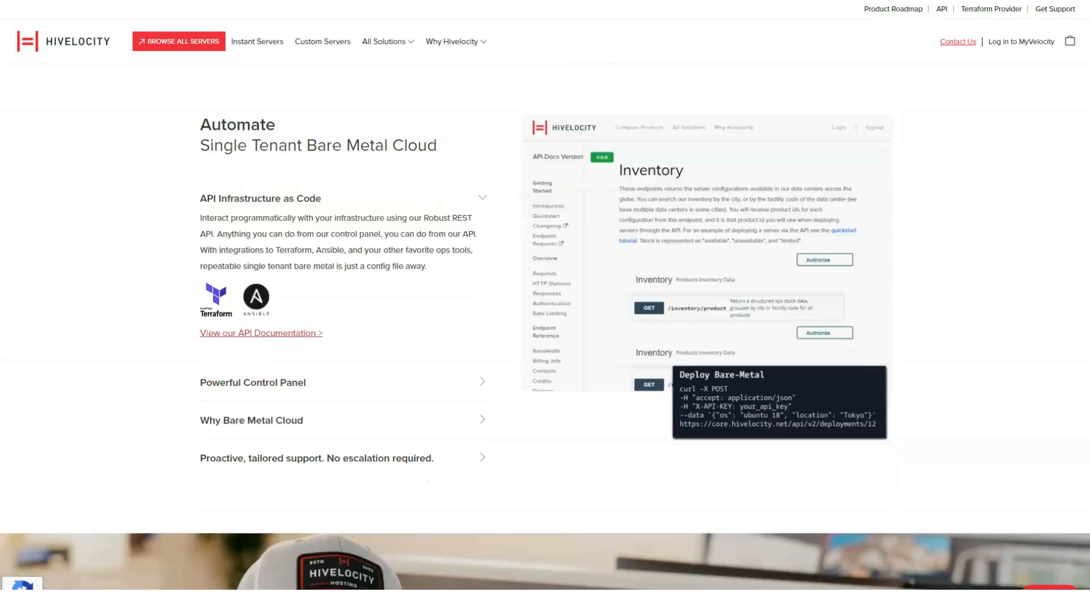
Scroll through bare metal automation and support to the FAQ, expanding answers like installing 3rd party software
scroll(down, 3)
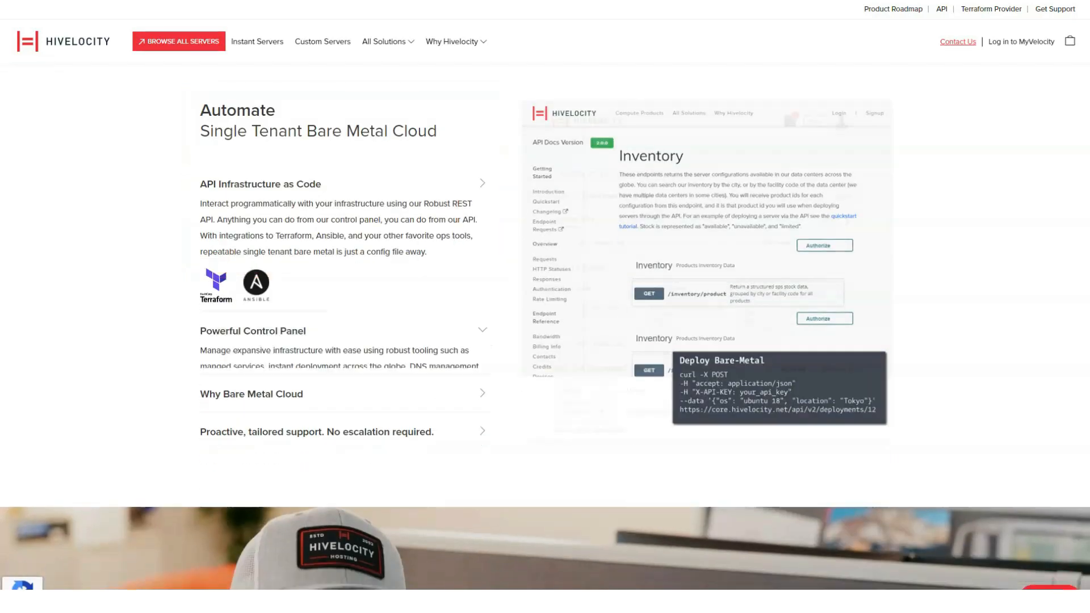
scroll(down, 3)
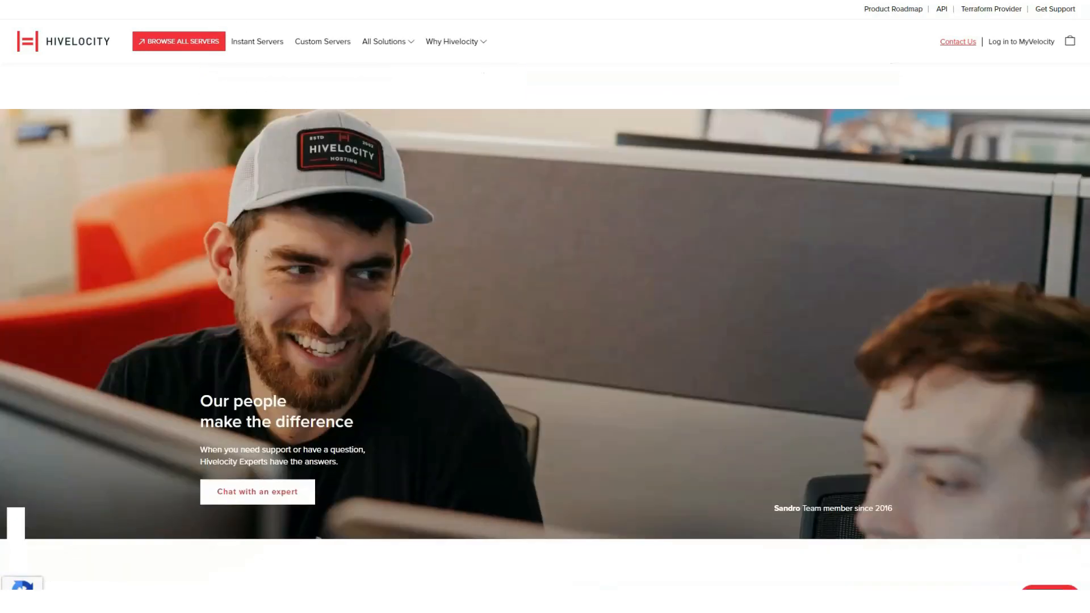
scroll(down, 3)
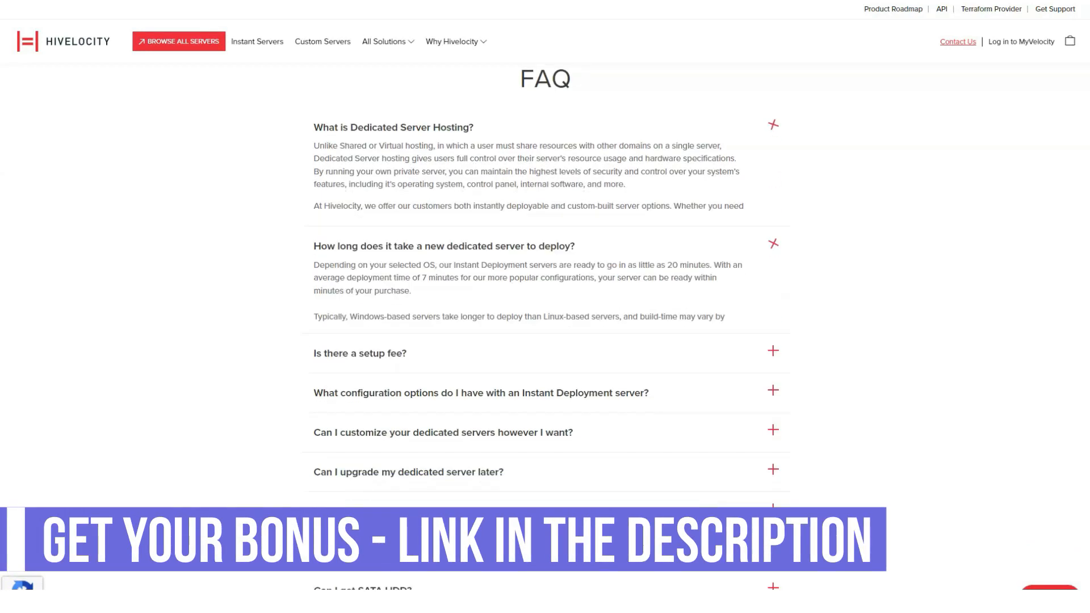
scroll(down, 3)
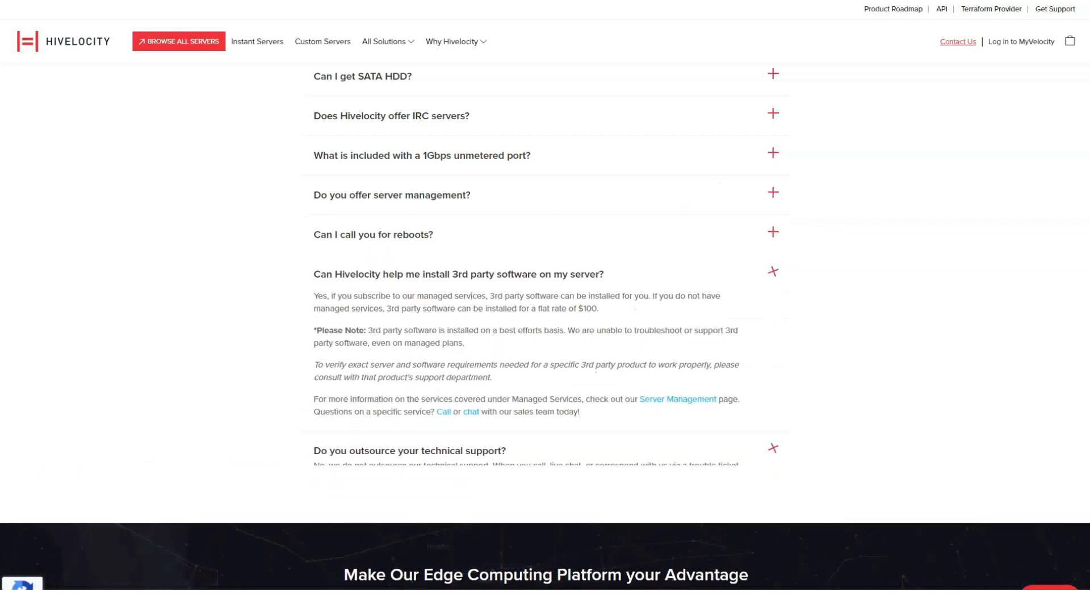
Set the buy-down calculator to $3500 for a $649 monthly payment, then follow a footer product link
scroll(down, 3)
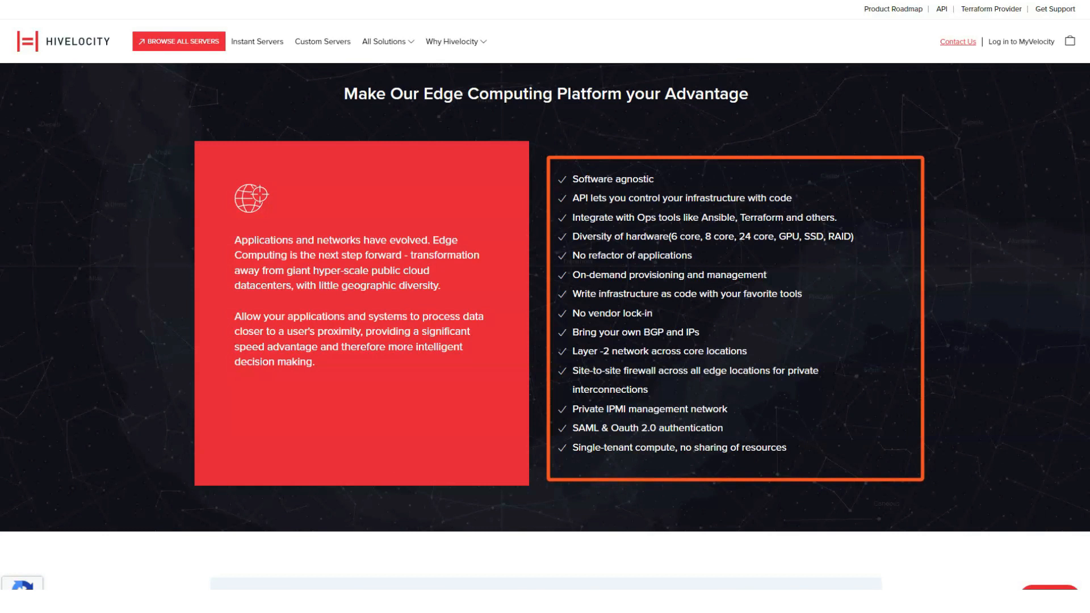
scroll(down, 3)
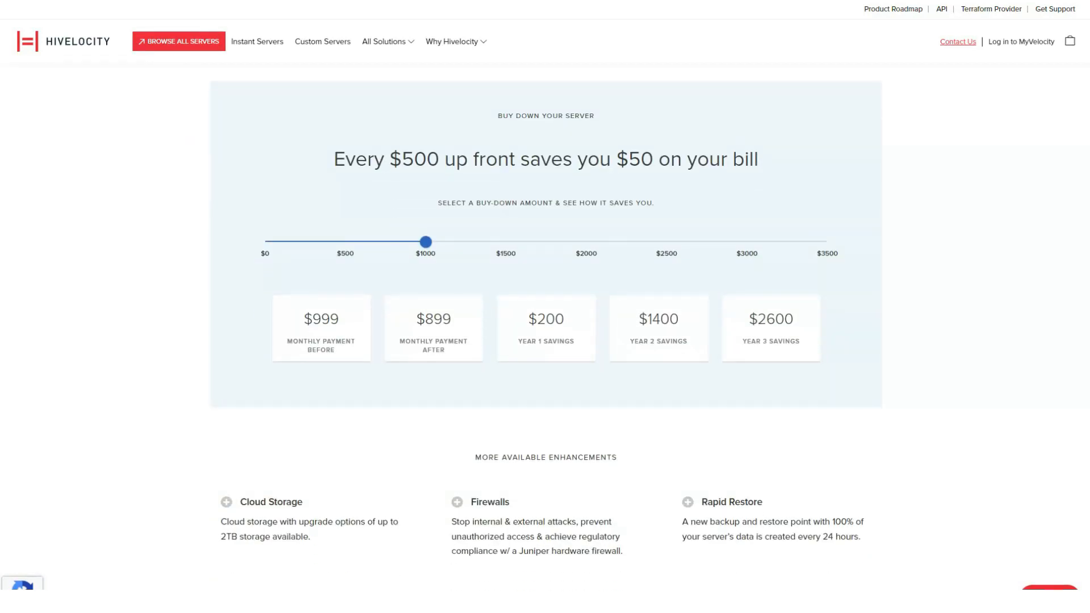
drag(425, 241, 827, 241)
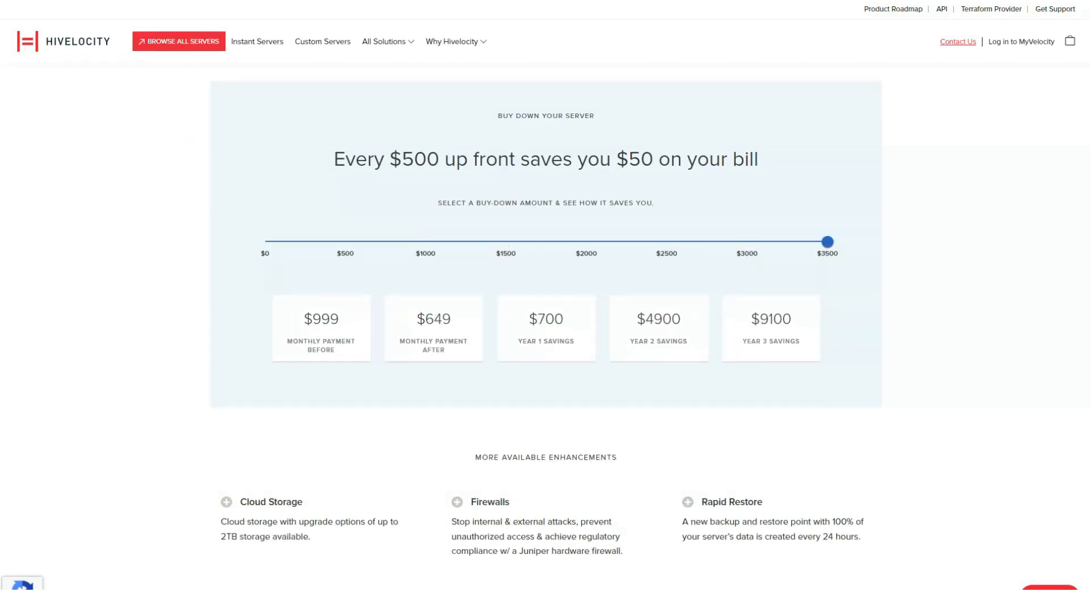
scroll(down, 3)
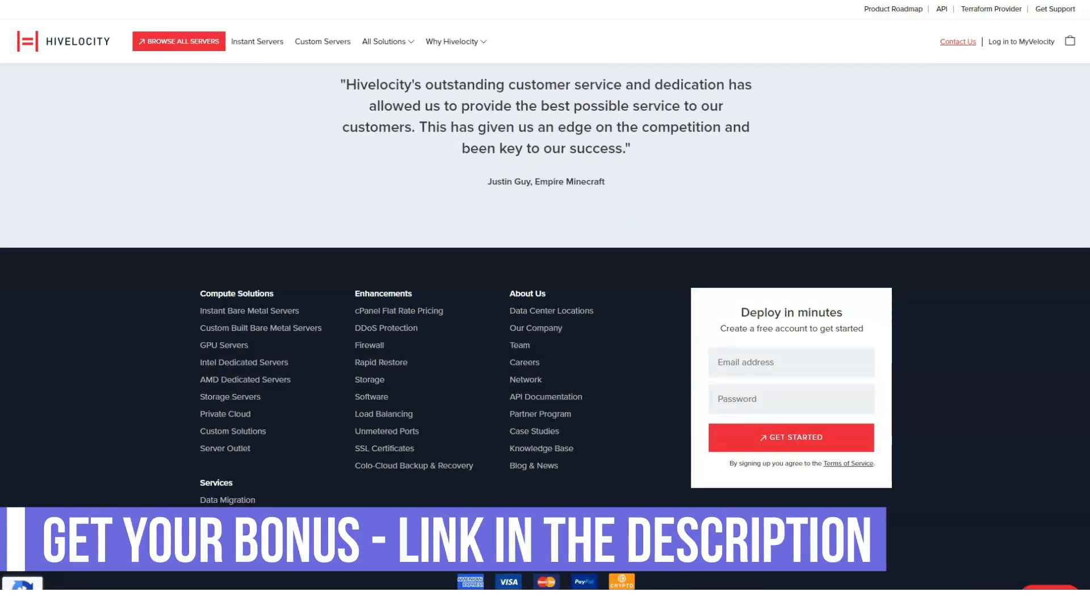
click(782, 196)
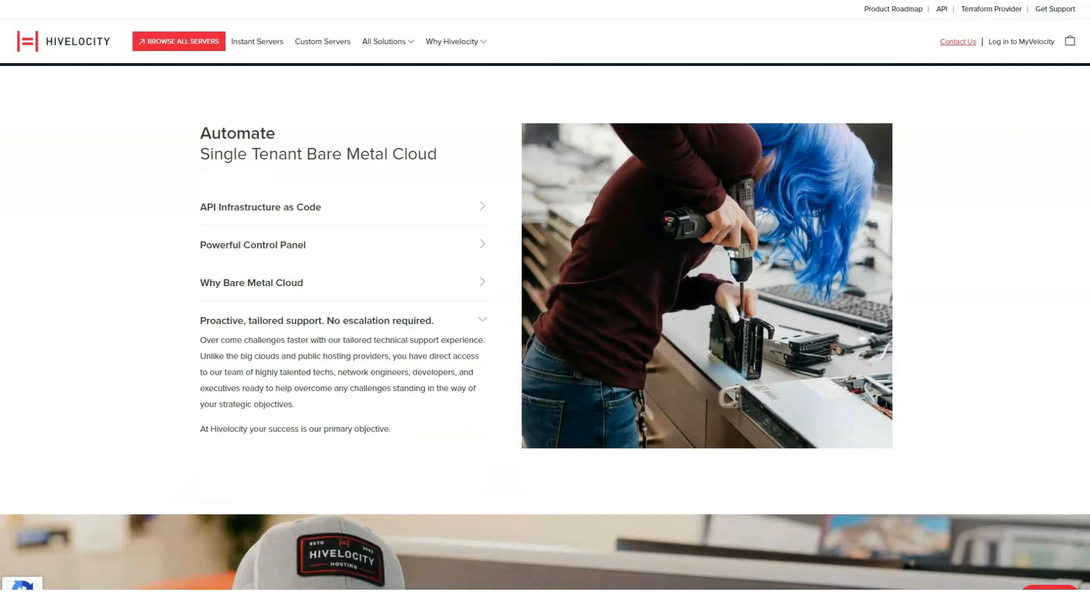
Browse the other dedicated server page's price list, API automation and FAQ
scroll(down, 3)
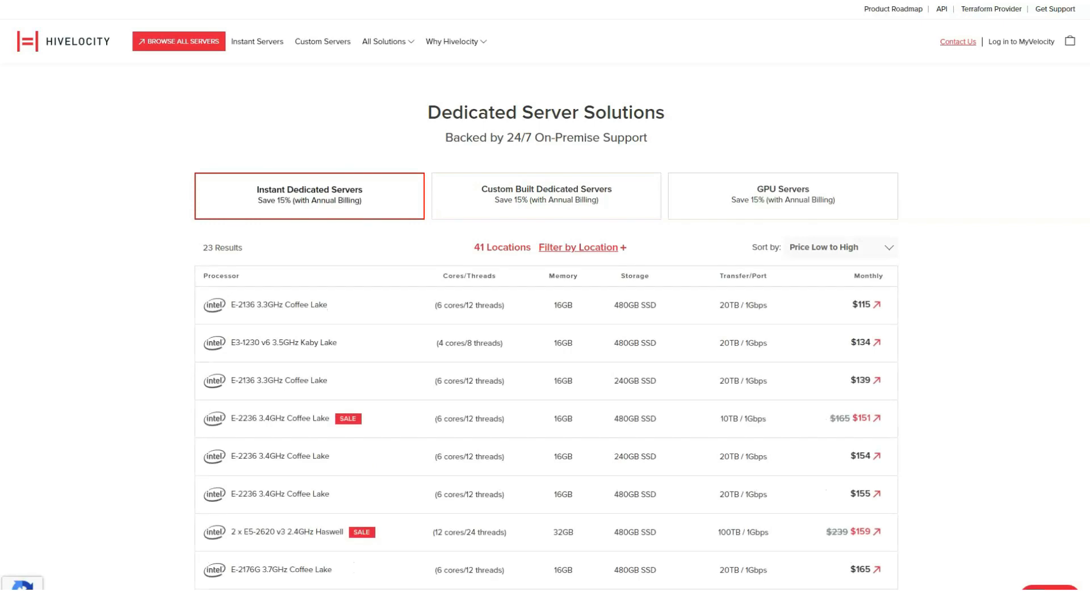
click(383, 42)
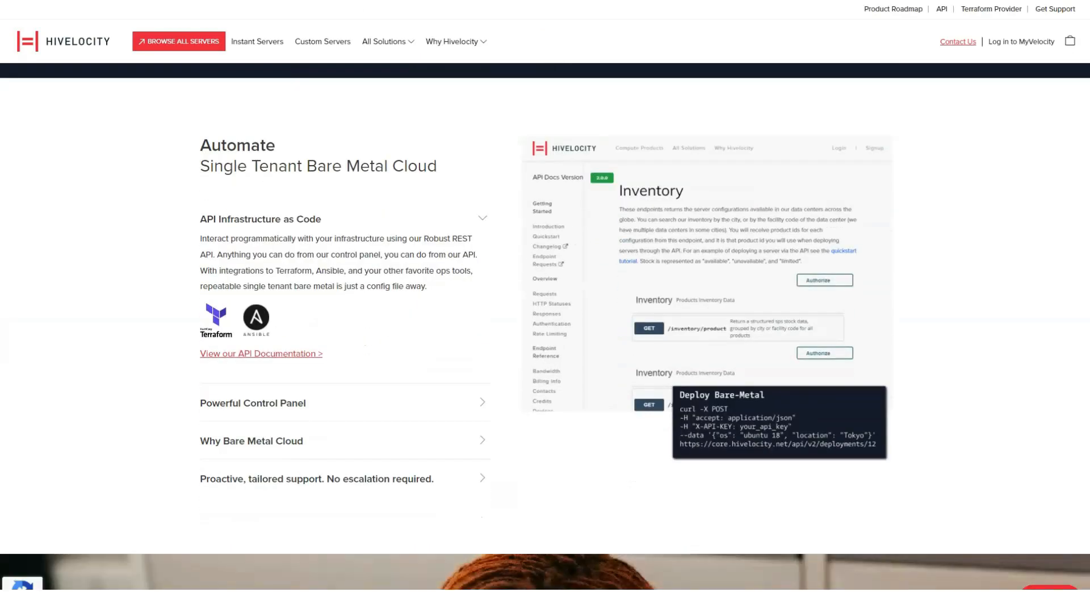
scroll(down, 3)
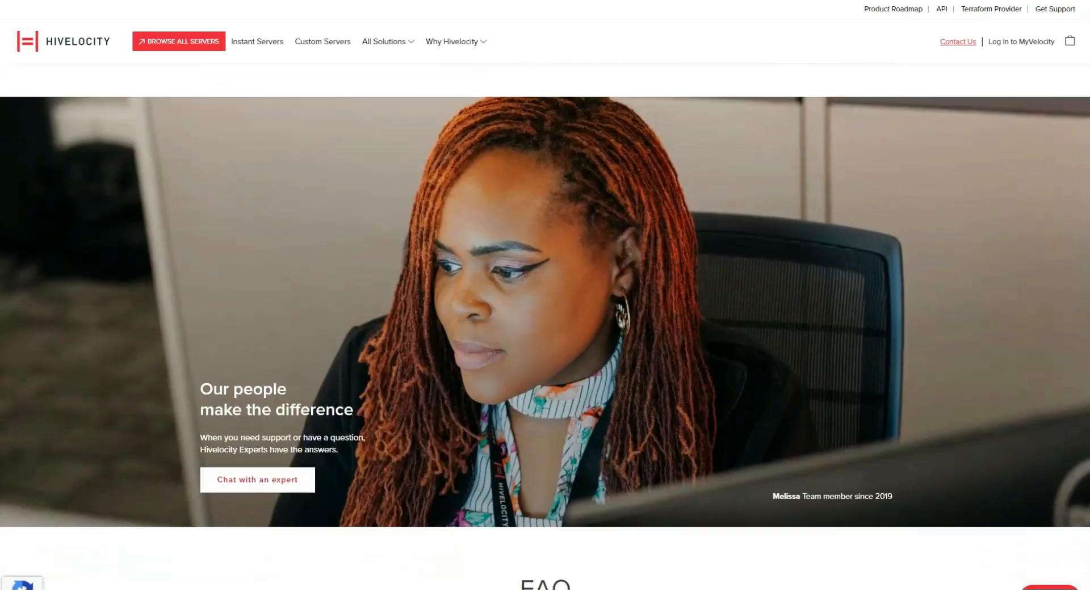
scroll(down, 3)
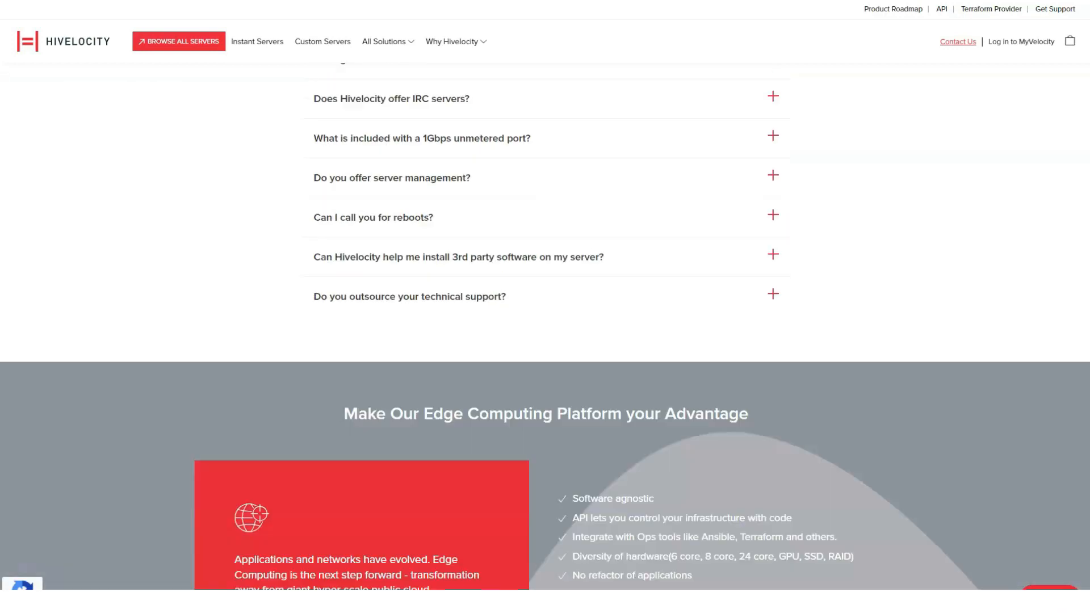
Set its buy-down calculator to $3500, showing $649/month and $9100 year-3 savings, and reach the enhancements
scroll(up, 3)
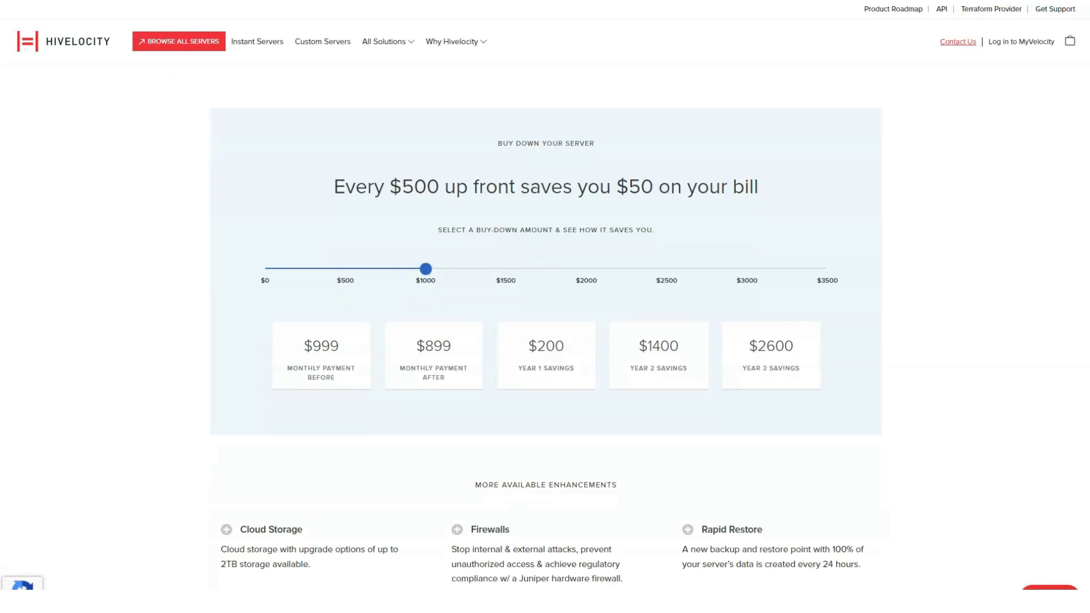
drag(426, 269, 828, 269)
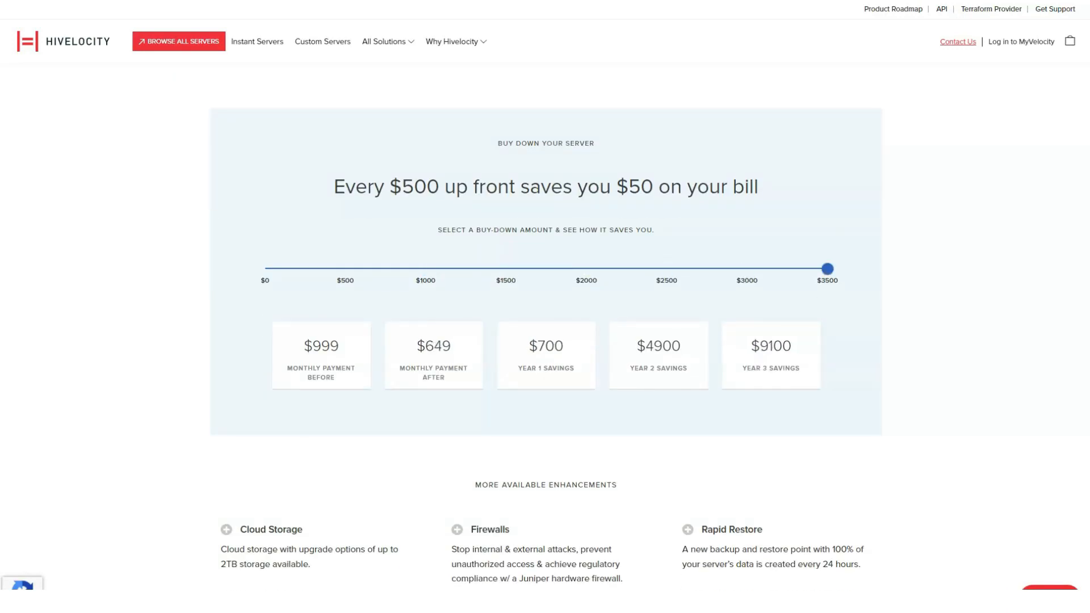
scroll(down, 3)
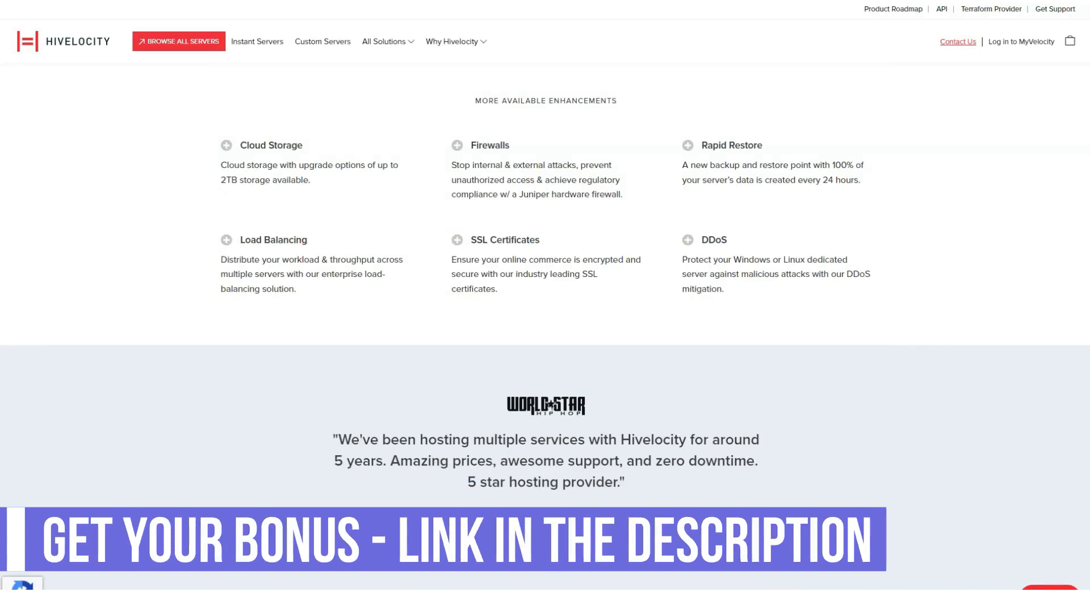
View the Content Delivery Network page via All Solutions: per-GB pricing, PoP map and CDN benefits
click(384, 42)
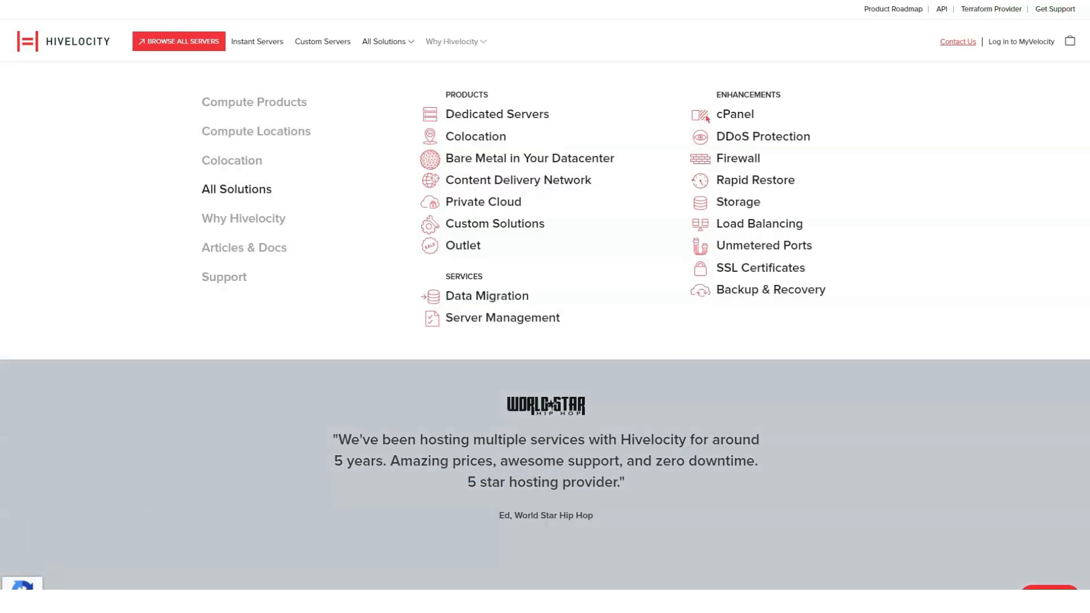
click(518, 184)
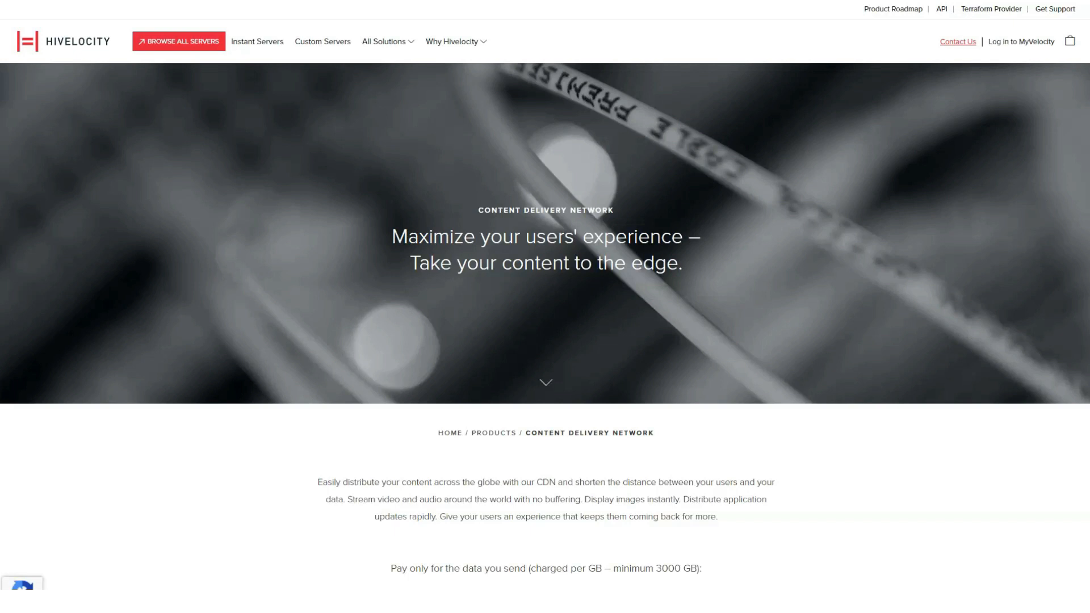
scroll(down, 3)
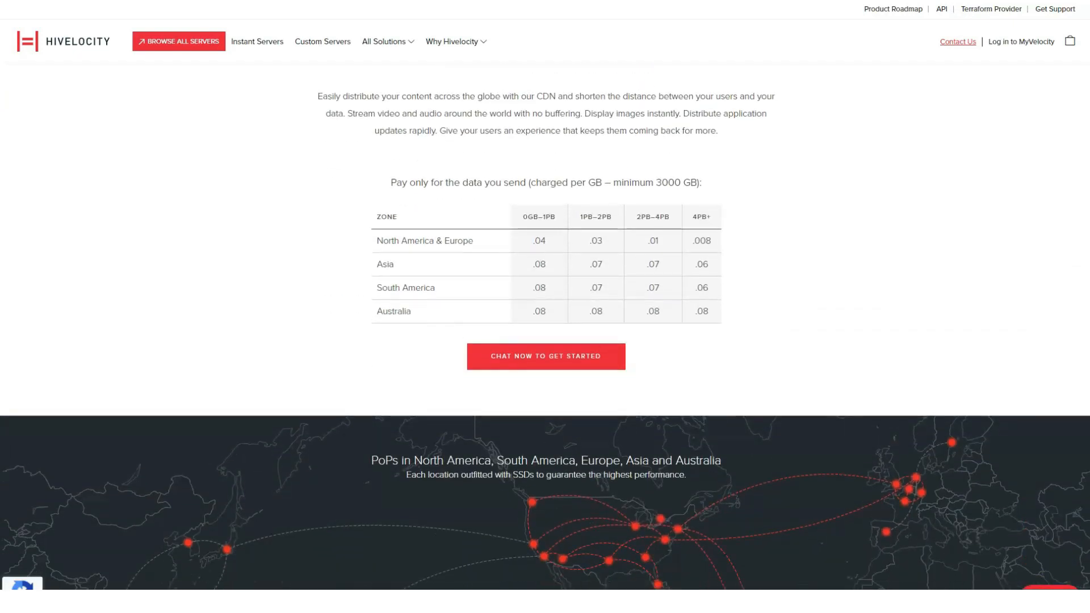
scroll(down, 3)
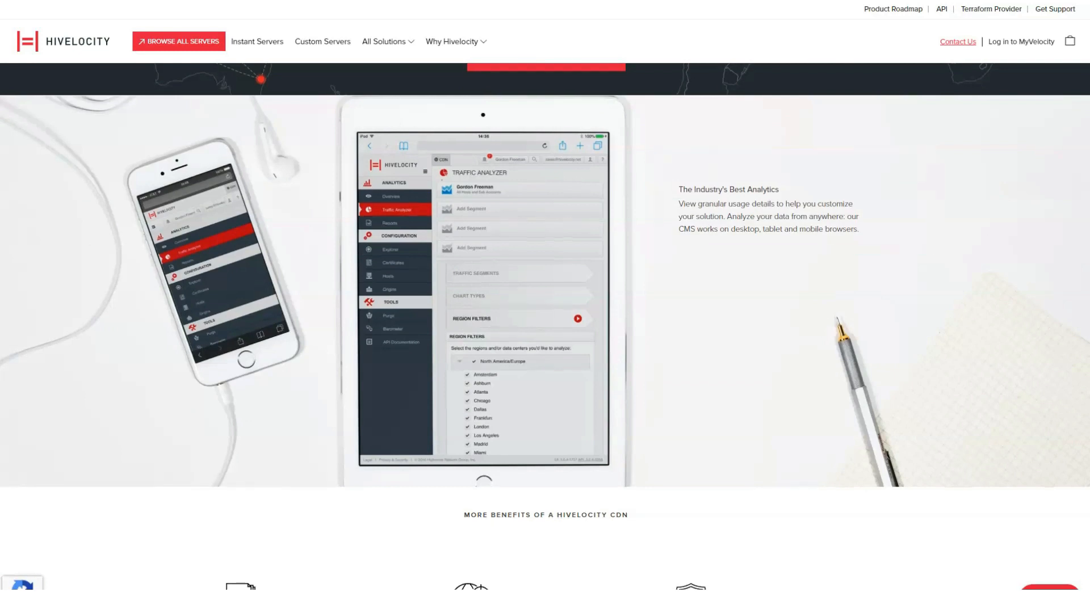
scroll(down, 3)
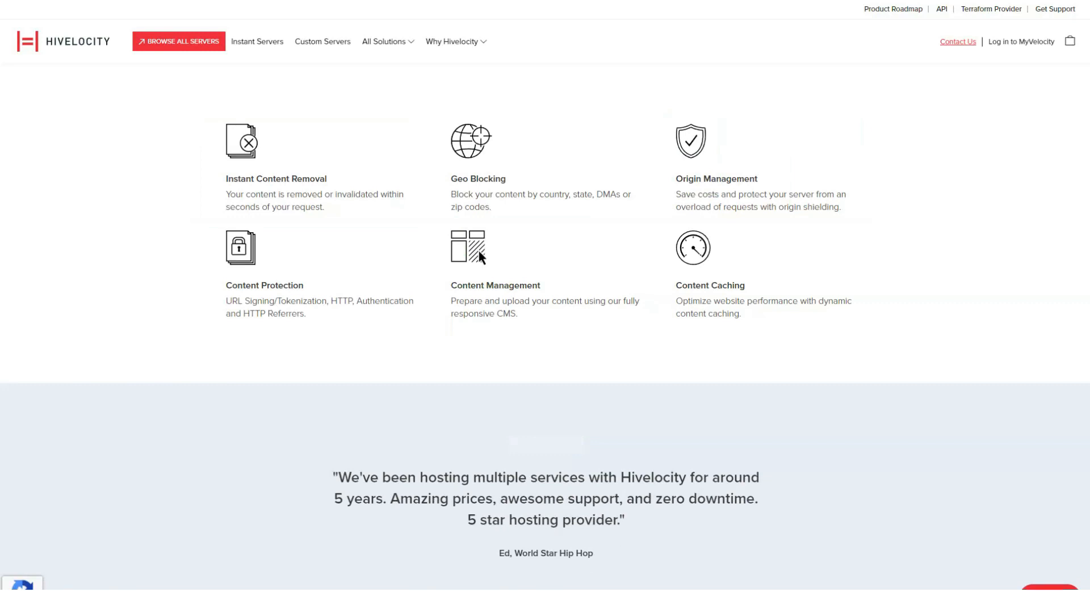
Return to the Dedicated Servers listing through the All Solutions menu
click(383, 42)
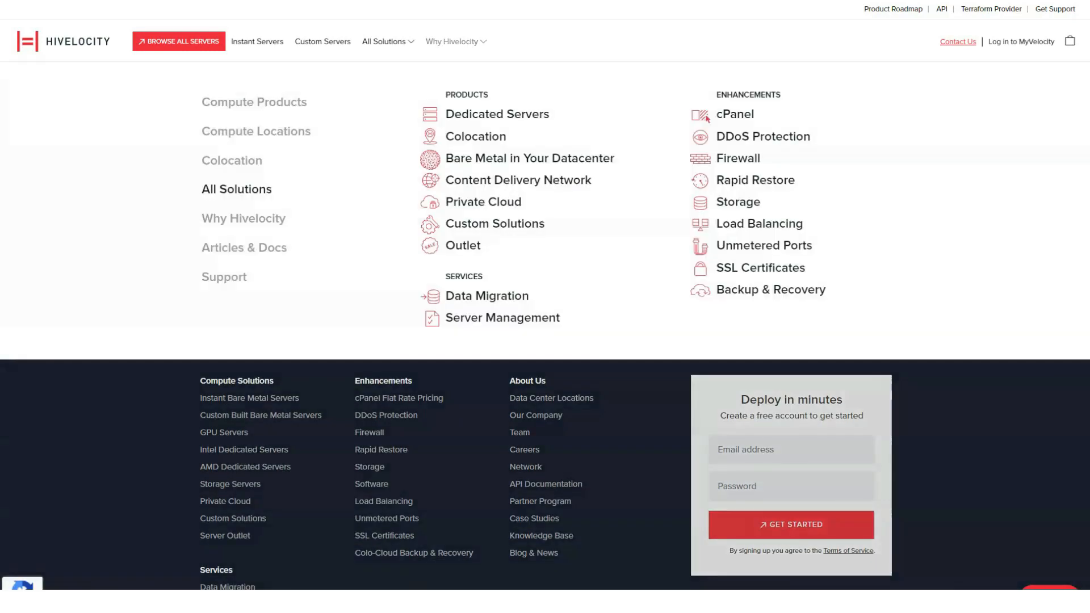
click(496, 113)
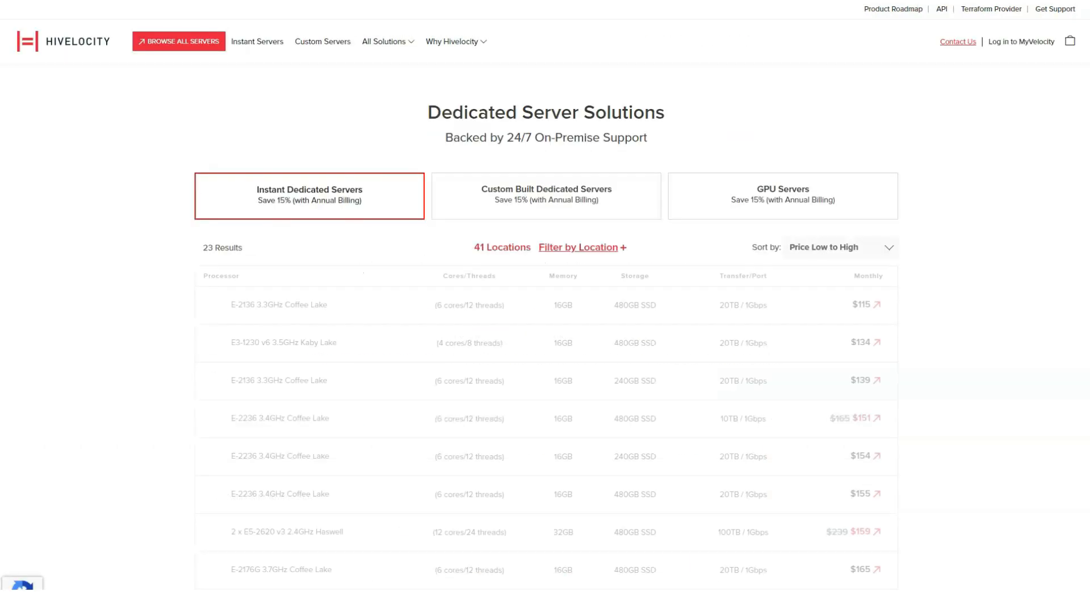
click(383, 41)
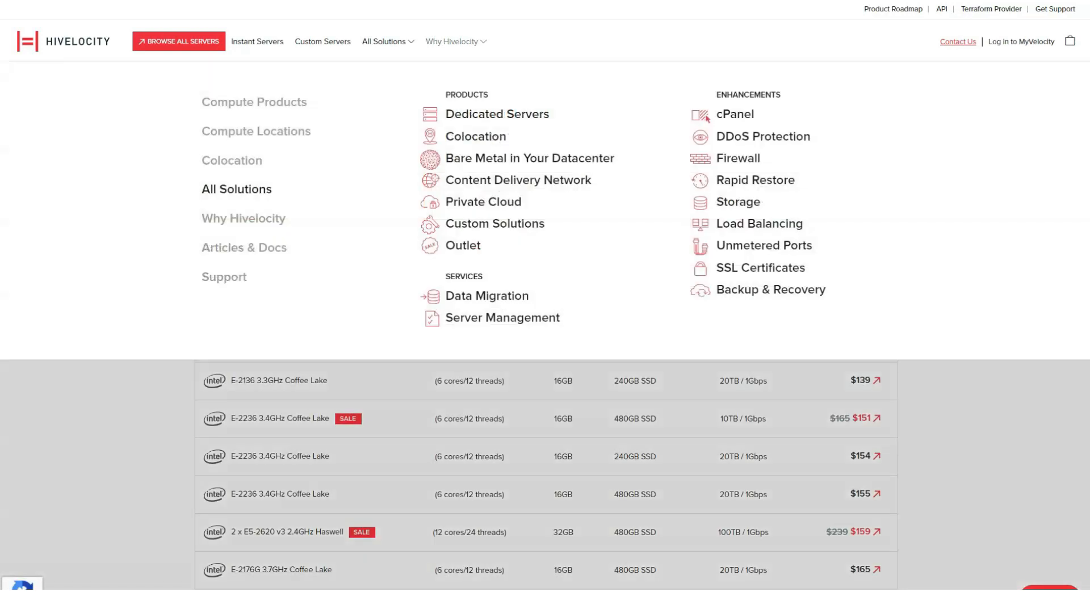
Review the Colocation page's thirteen-data-center map, benefits, testimonial and facility address list
click(474, 136)
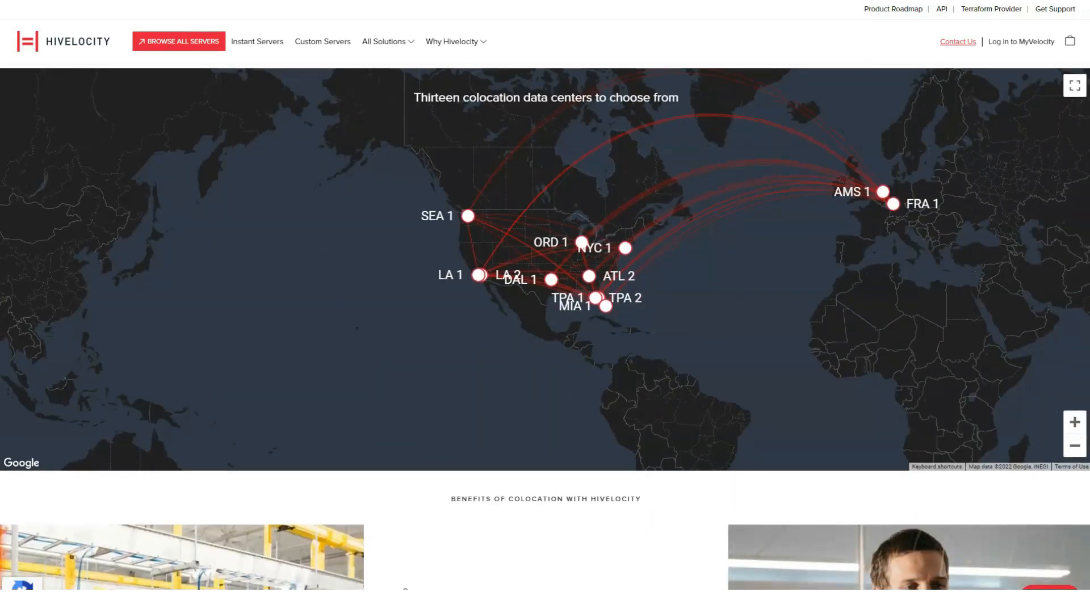
scroll(down, 3)
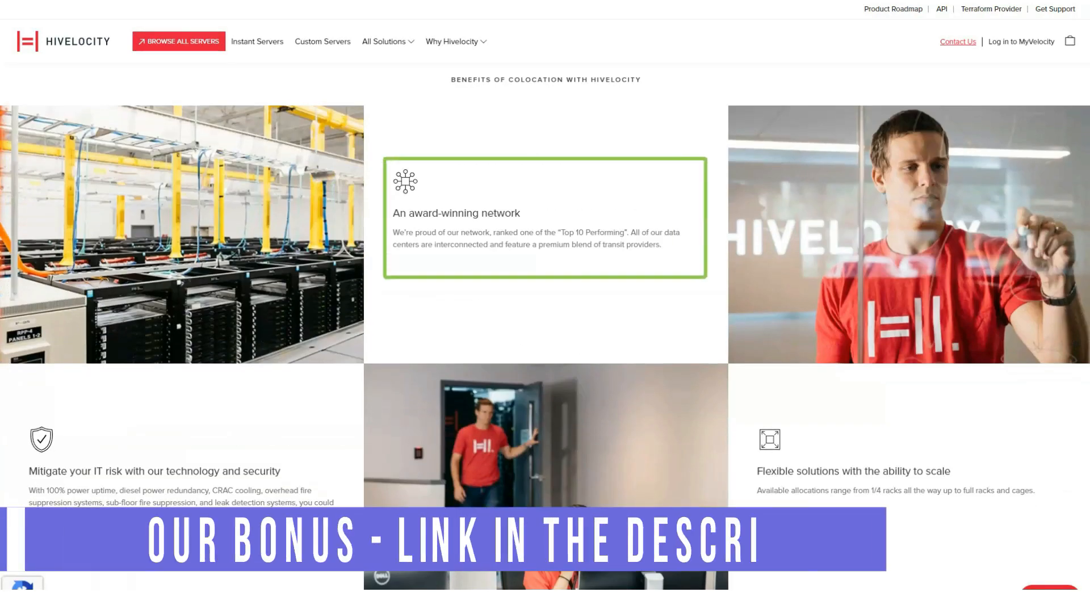
scroll(down, 3)
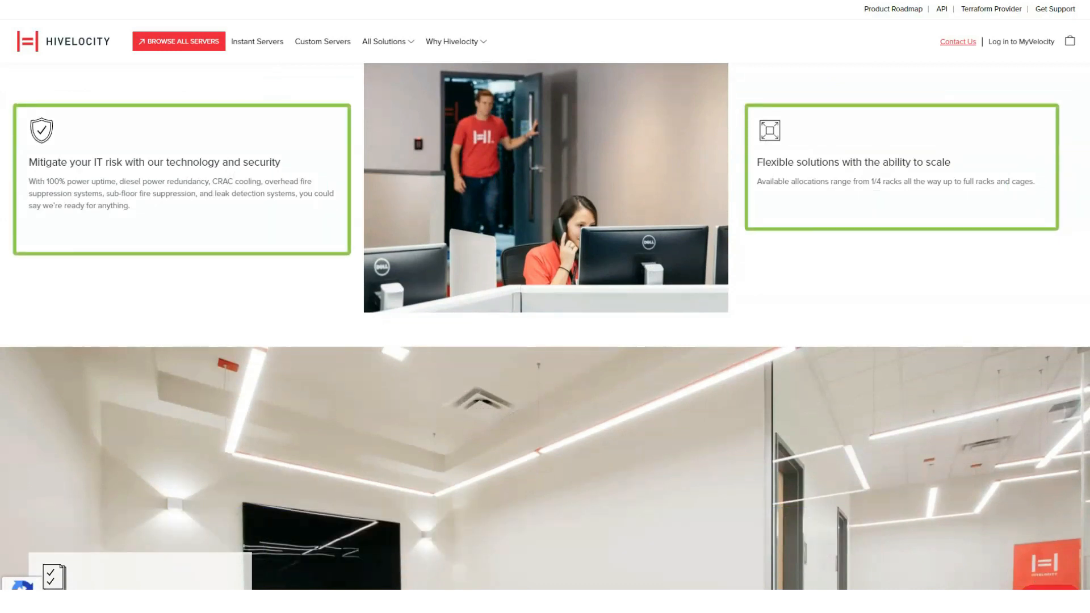
scroll(down, 3)
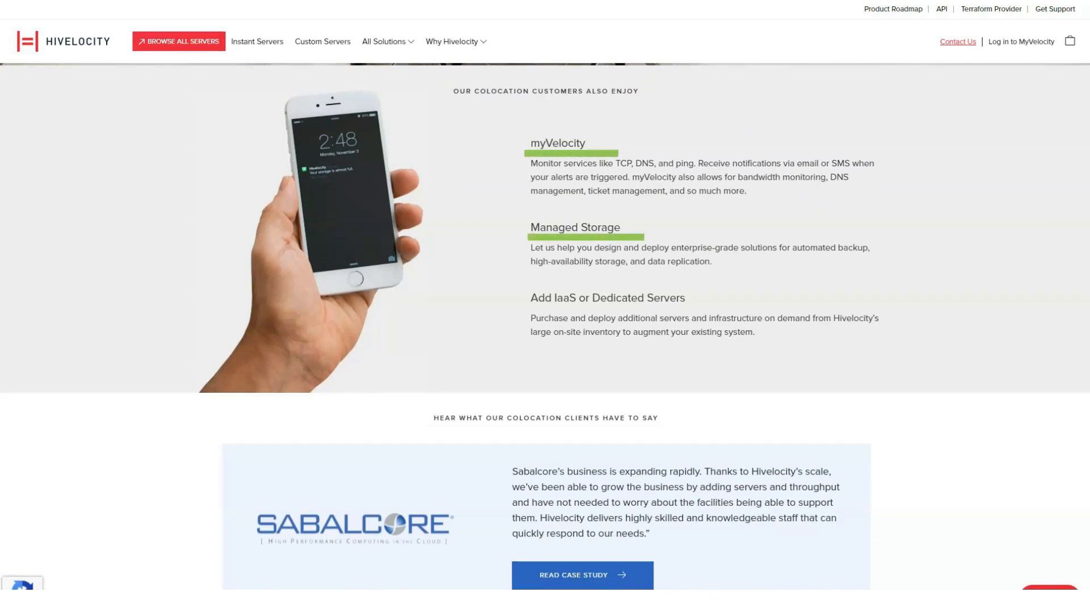
scroll(down, 3)
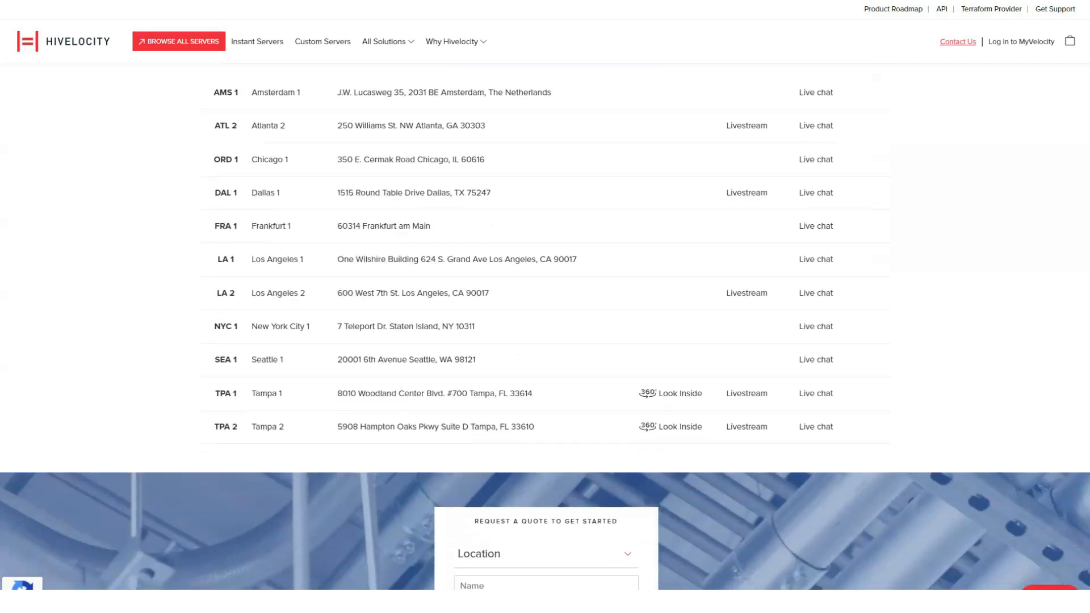
scroll(down, 3)
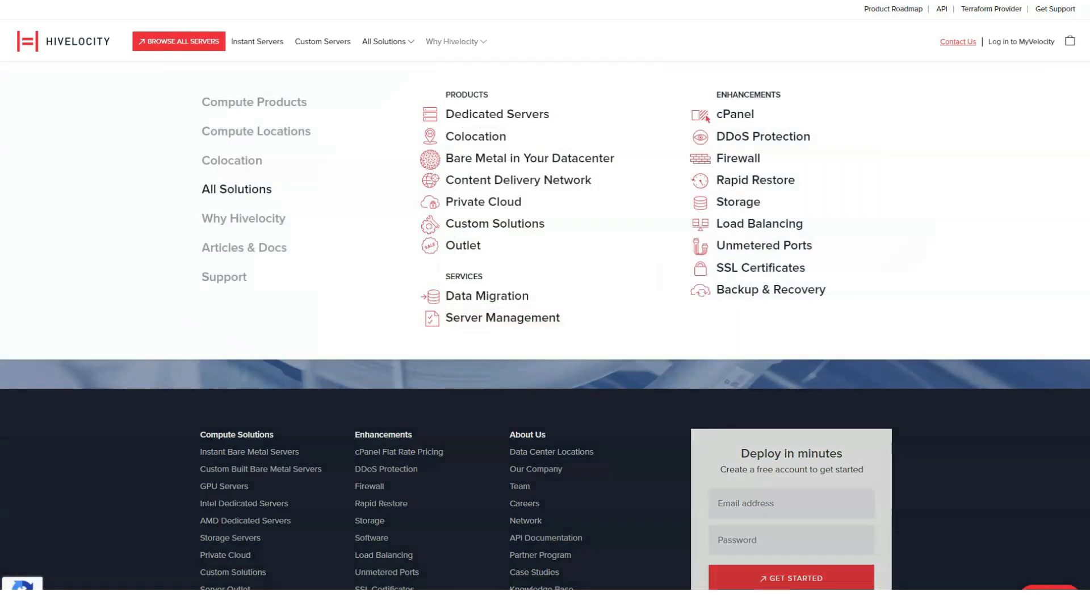
Review the Private Cloud page's single-tenant benefits, feature list and testimonials down to the footer
click(483, 203)
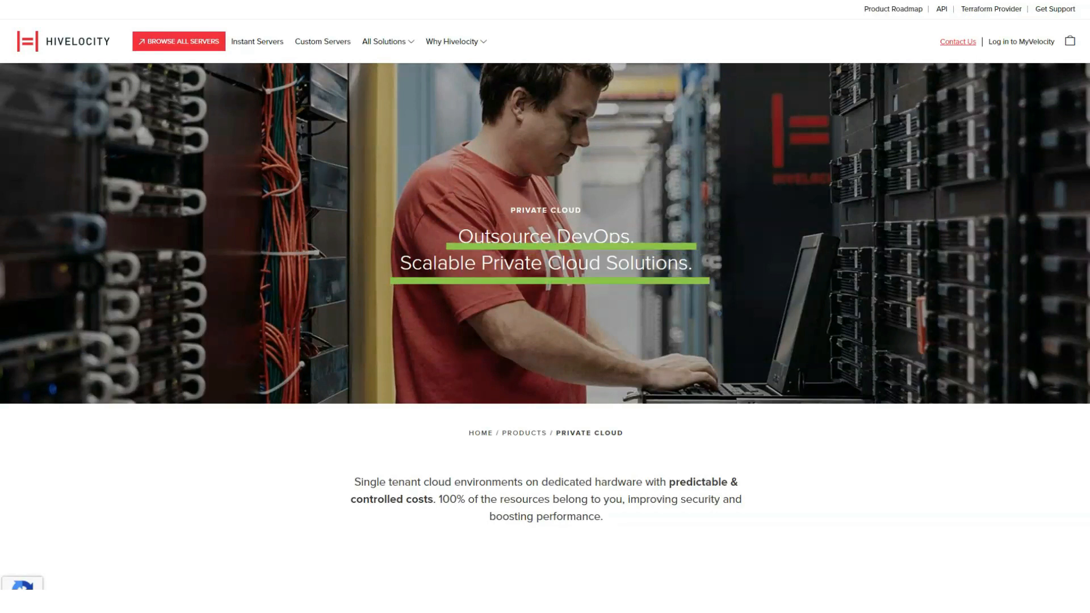
scroll(down, 3)
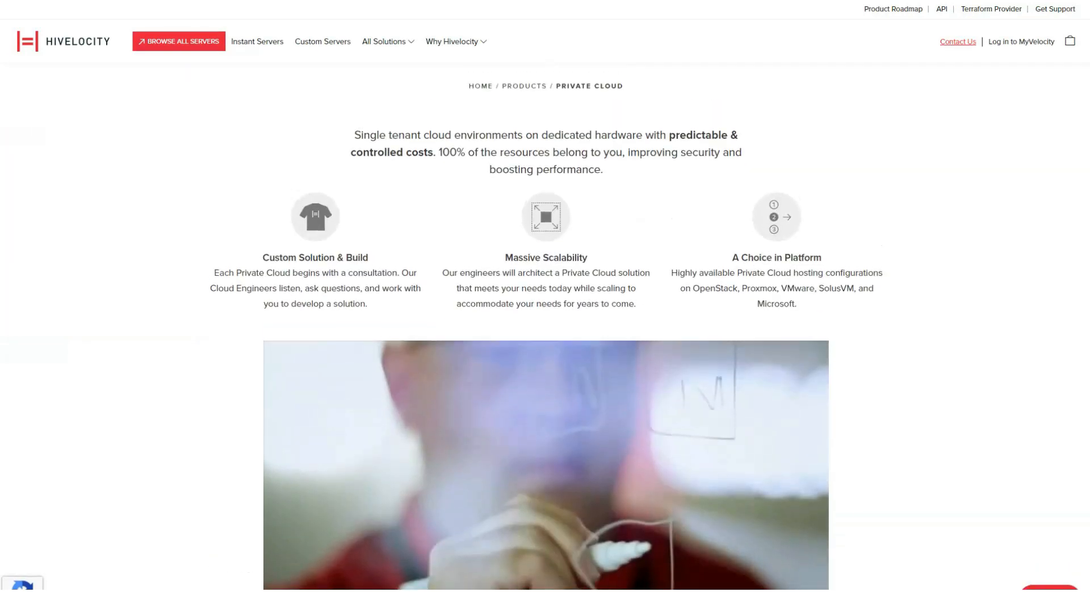
scroll(down, 3)
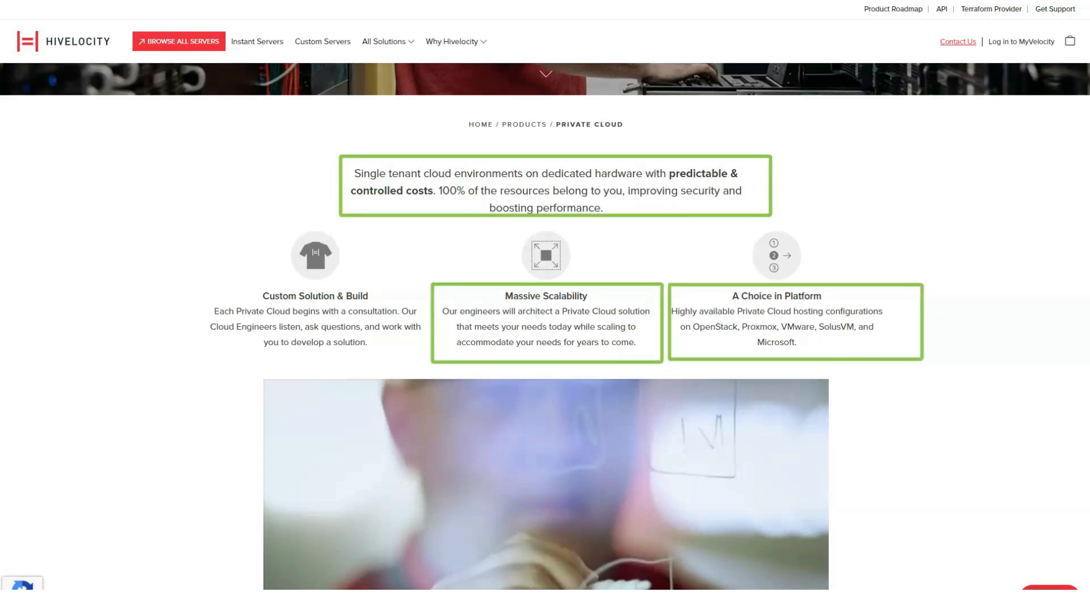
scroll(down, 3)
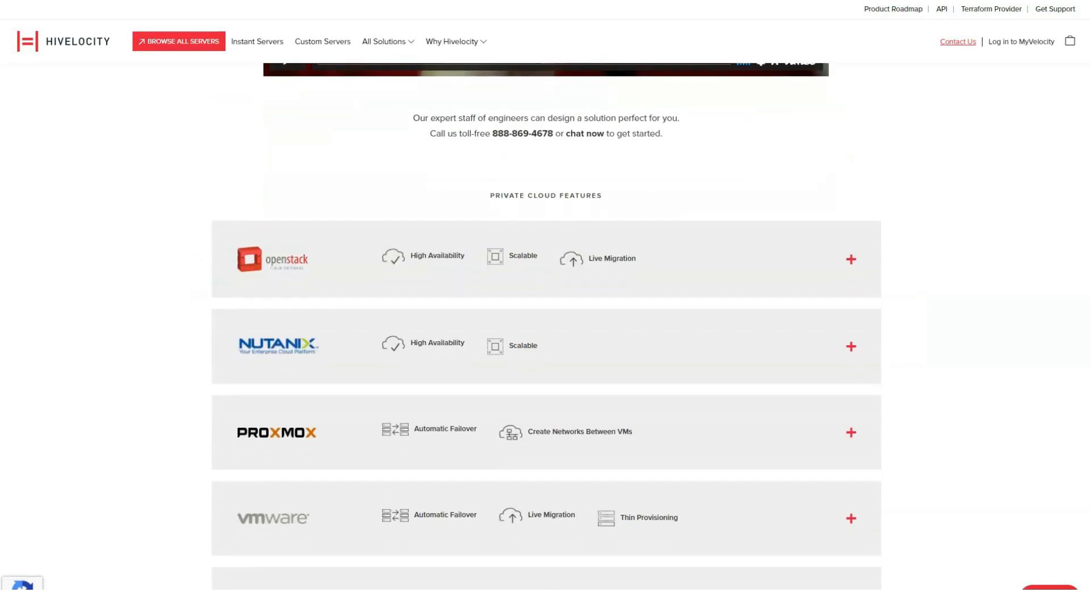
scroll(down, 3)
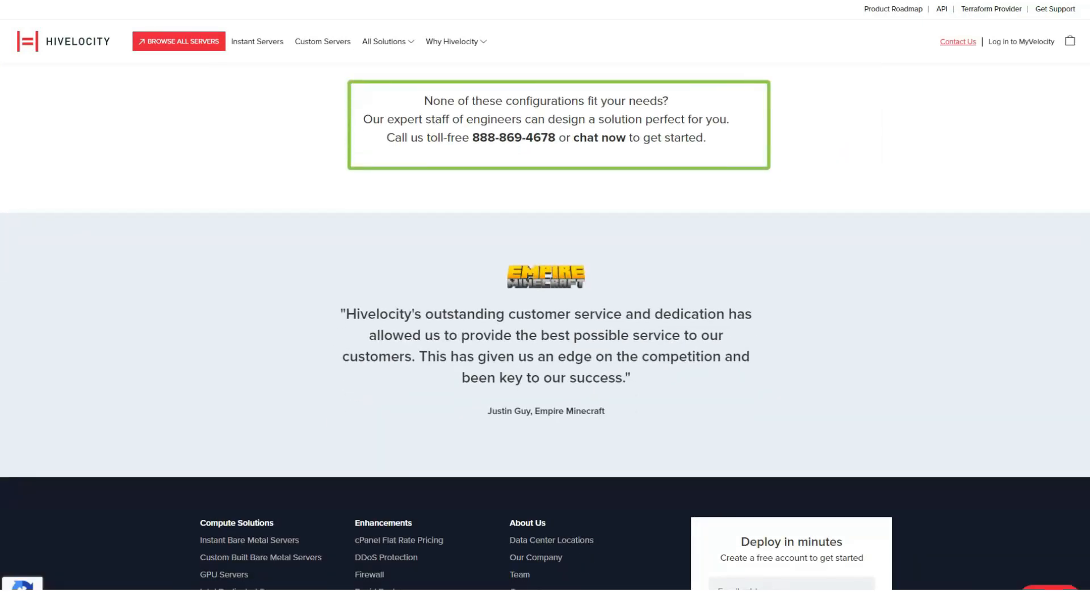
click(385, 42)
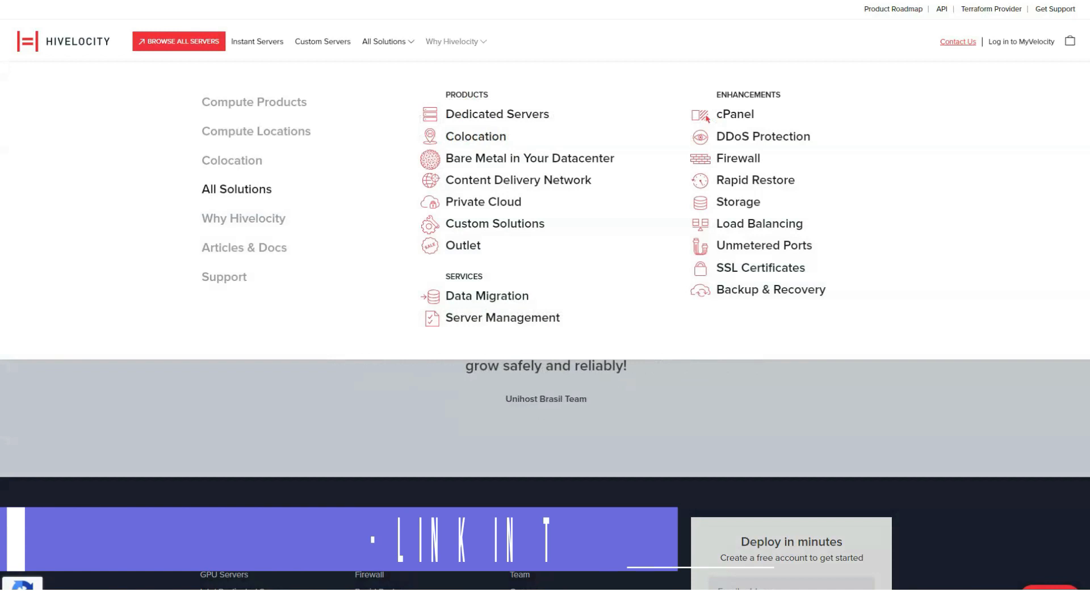
View the Outlet server price list from the All Solutions menu
click(462, 250)
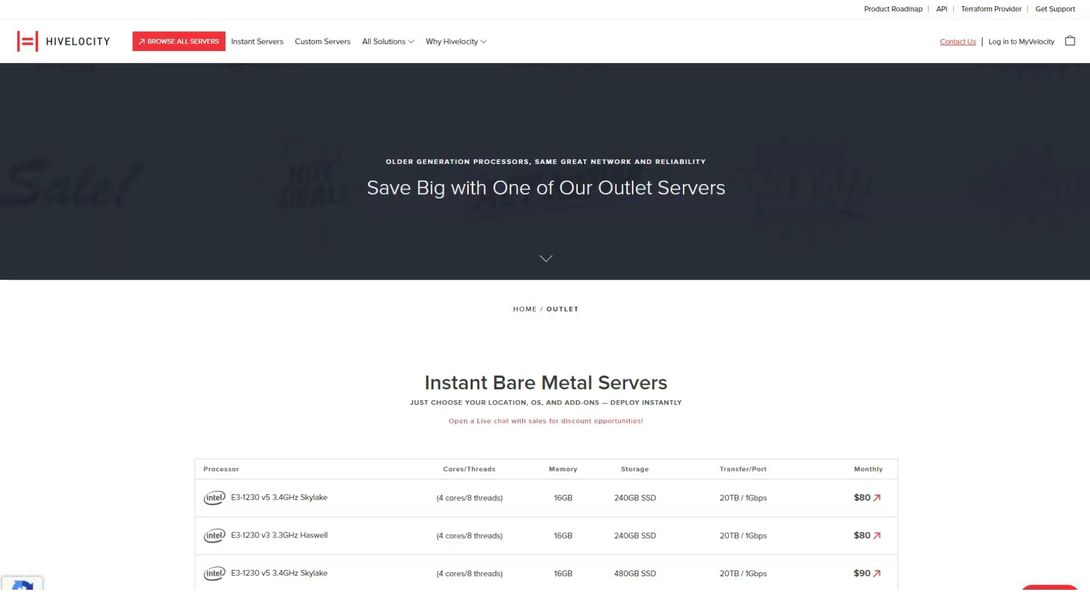
scroll(down, 3)
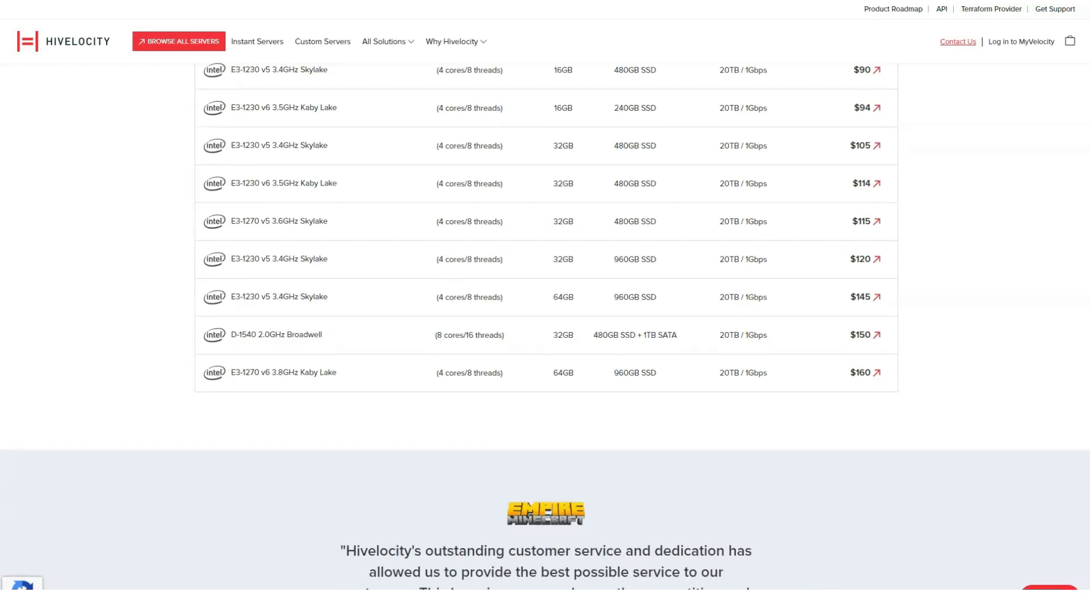
click(383, 42)
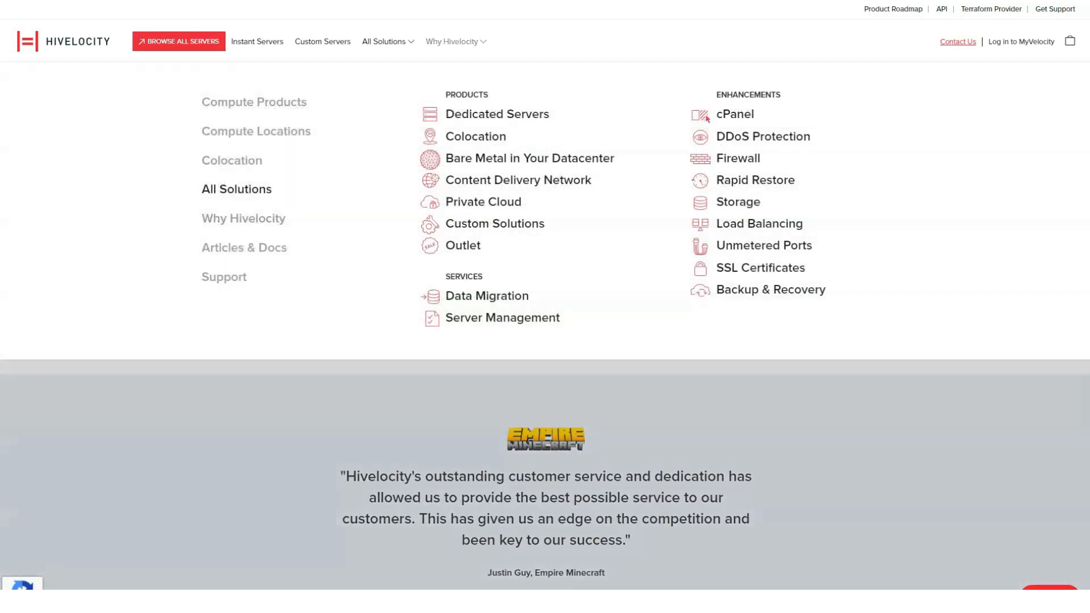
Review the cPanel Flat Rate Pricing page's tiers, servers and benefits
click(734, 114)
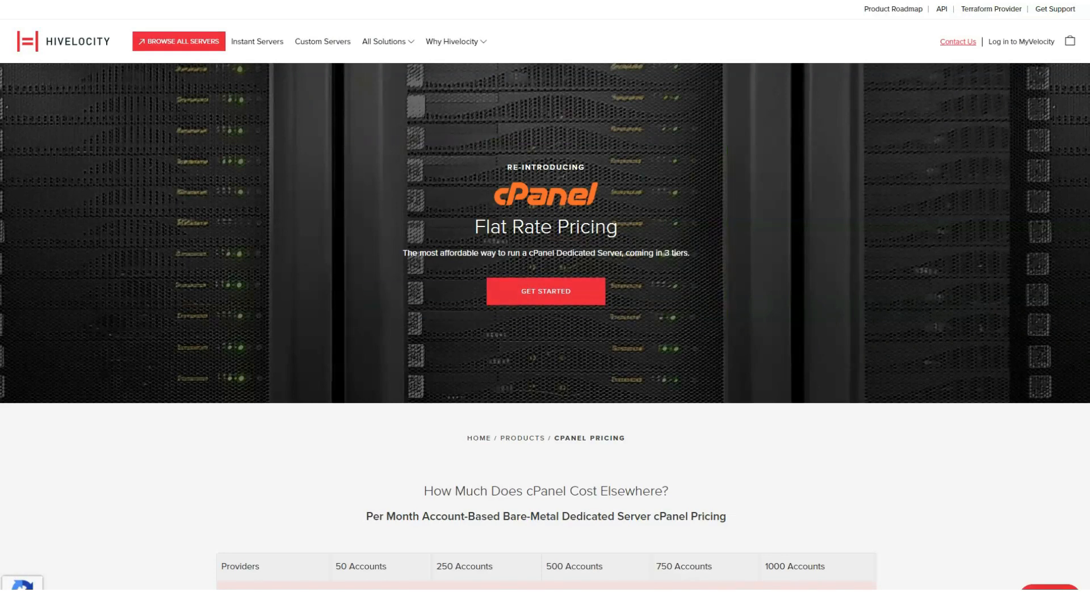
scroll(down, 3)
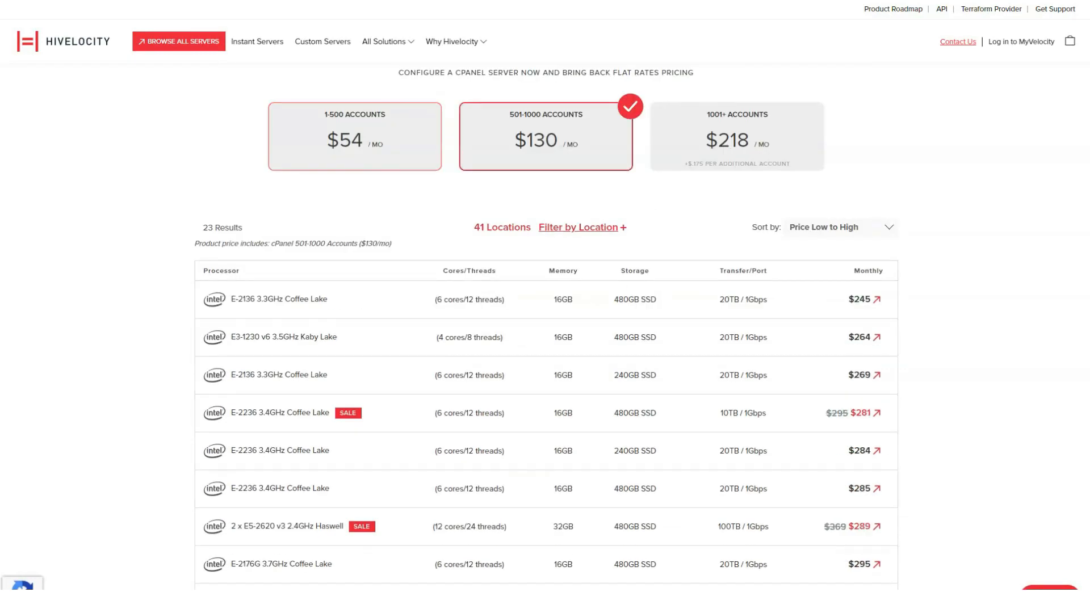
scroll(down, 3)
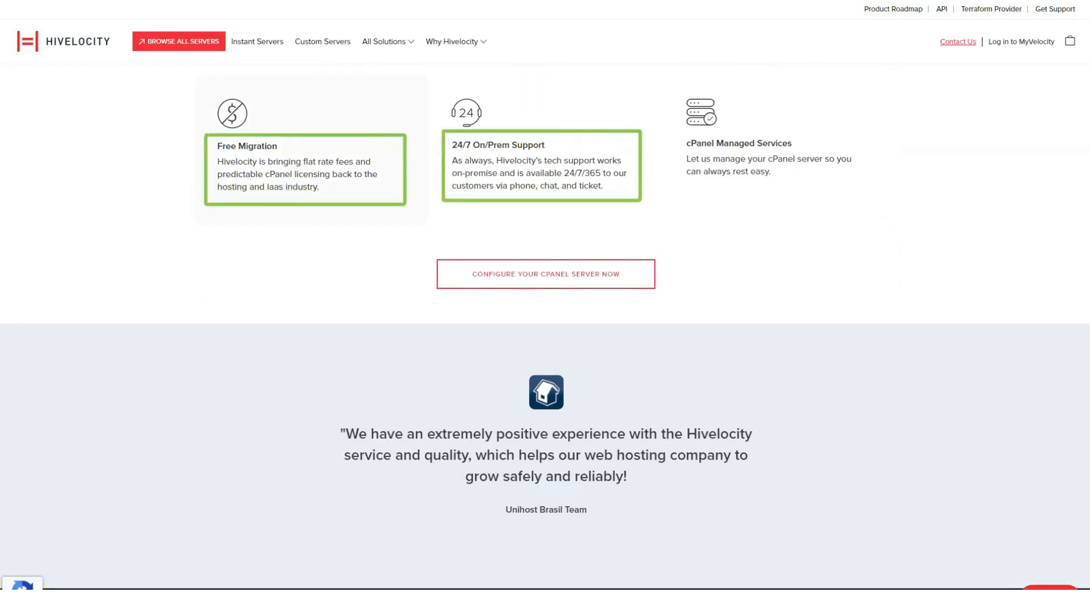
scroll(down, 3)
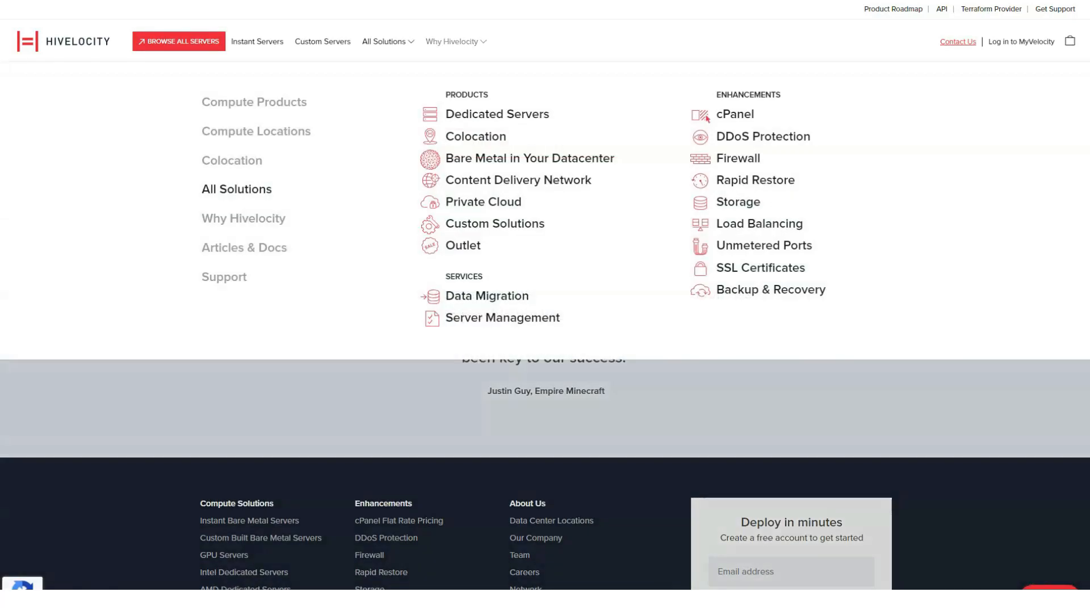
Review the DDoS Protection page's free and $15/month tiers and protected attack types
click(763, 136)
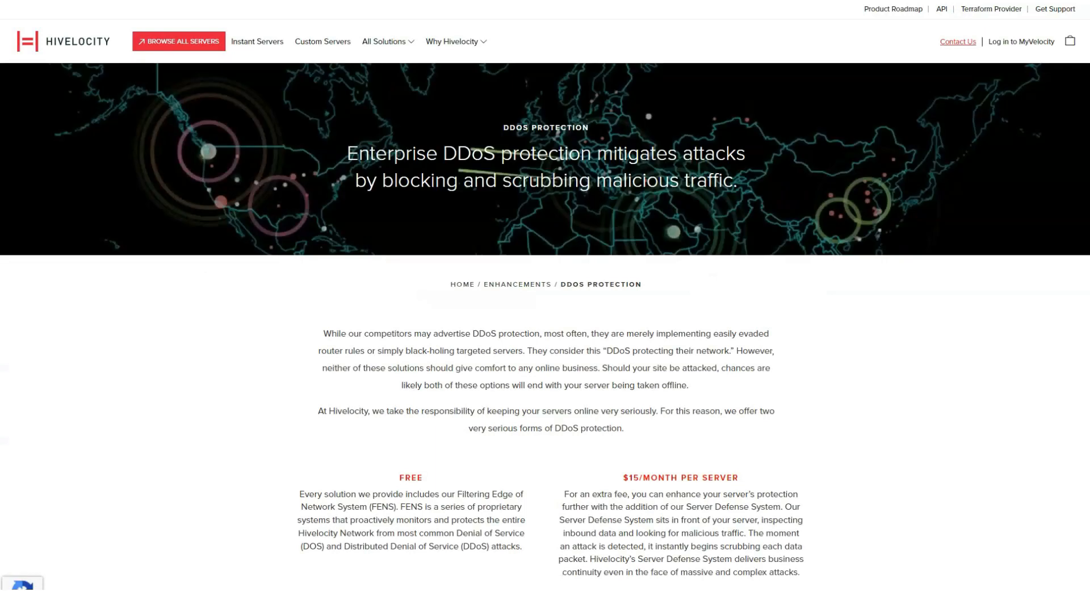
scroll(down, 3)
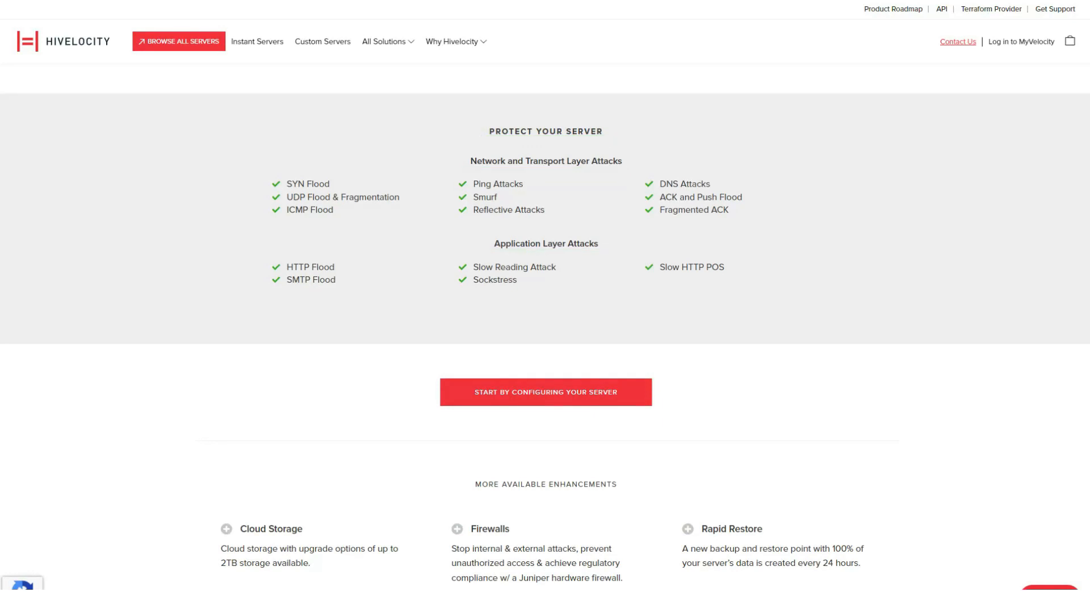
scroll(down, 3)
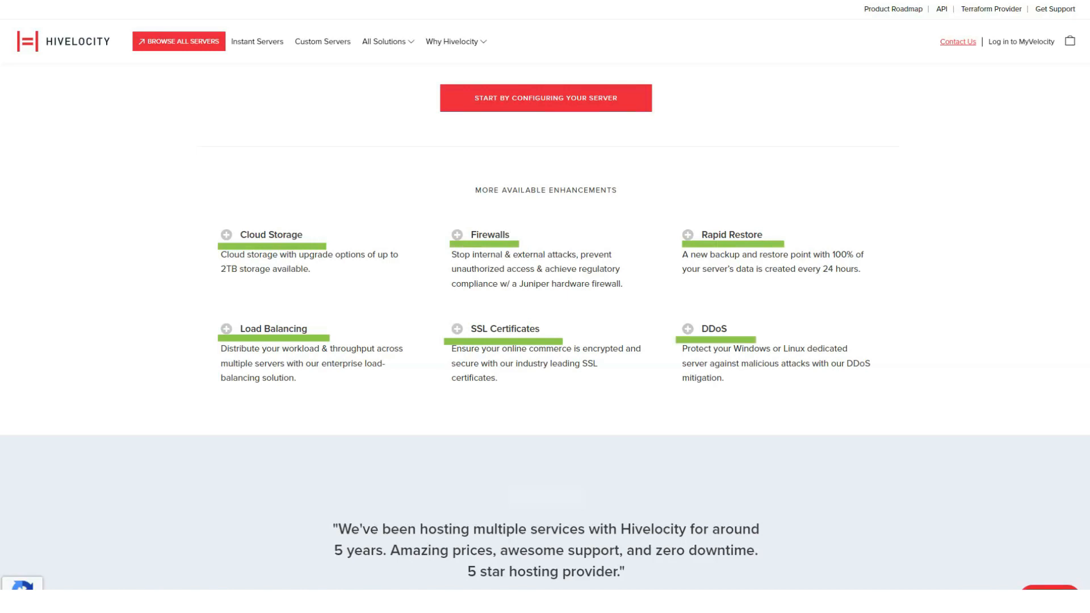
scroll(down, 3)
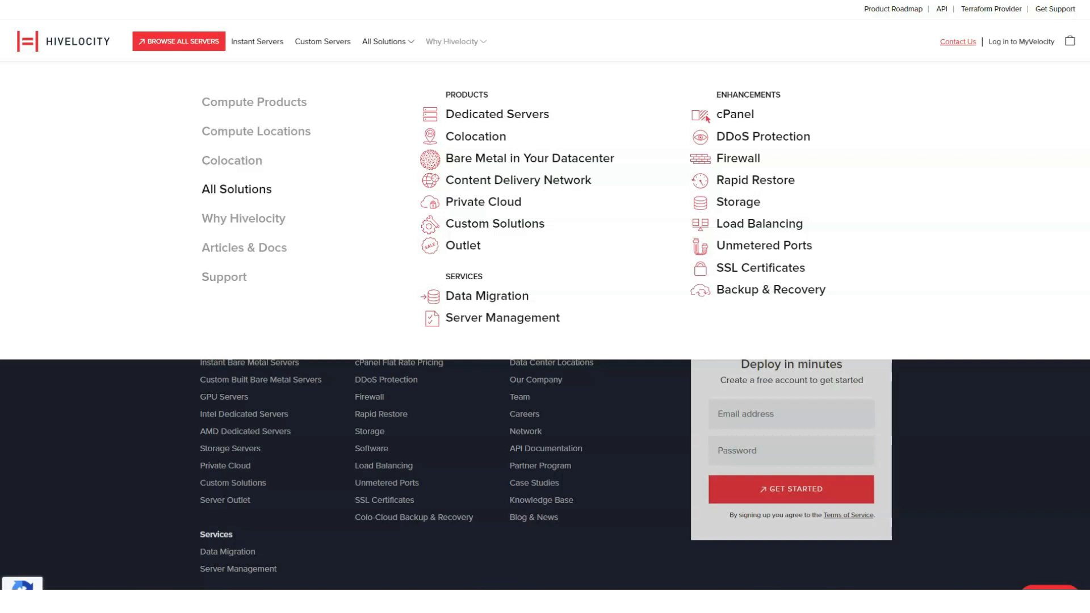
On the Colo-Cloud Backup & Recovery page, choose 7 TB storage ($559/month) and browse features and testimonials
click(770, 293)
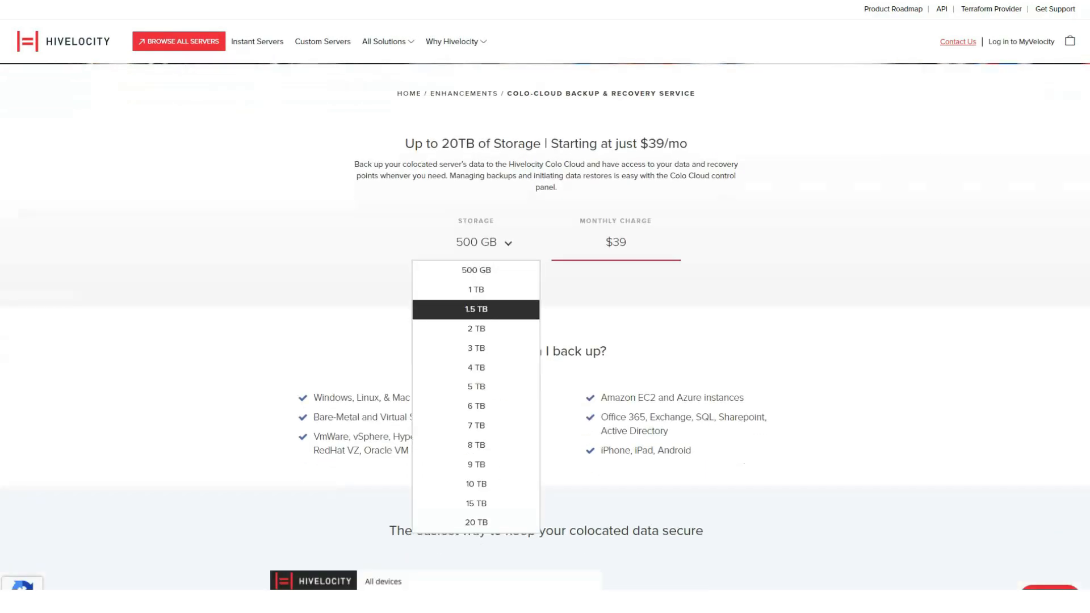
click(476, 428)
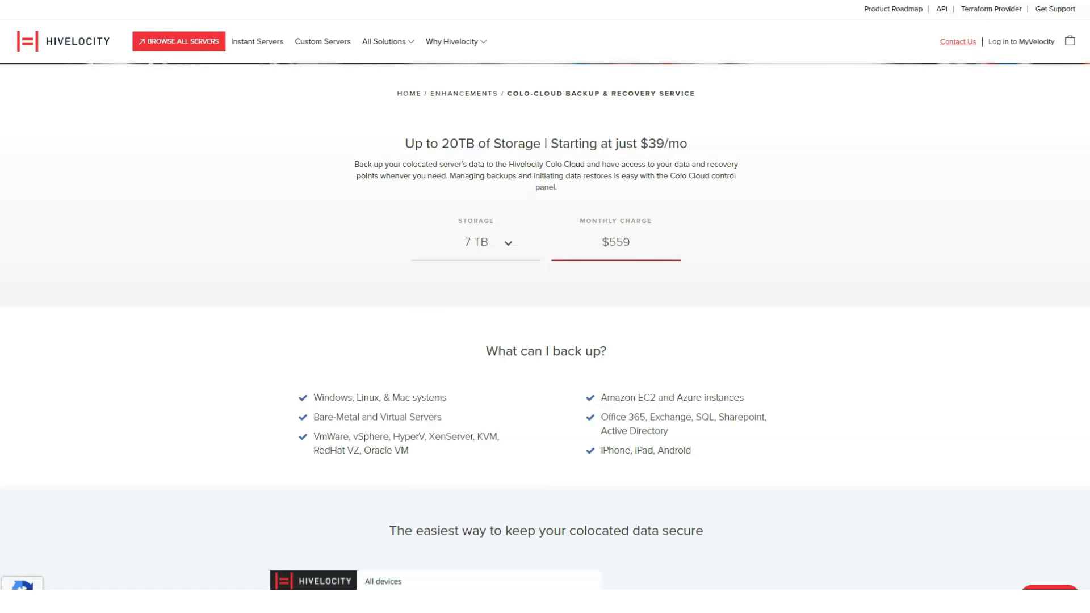
scroll(down, 3)
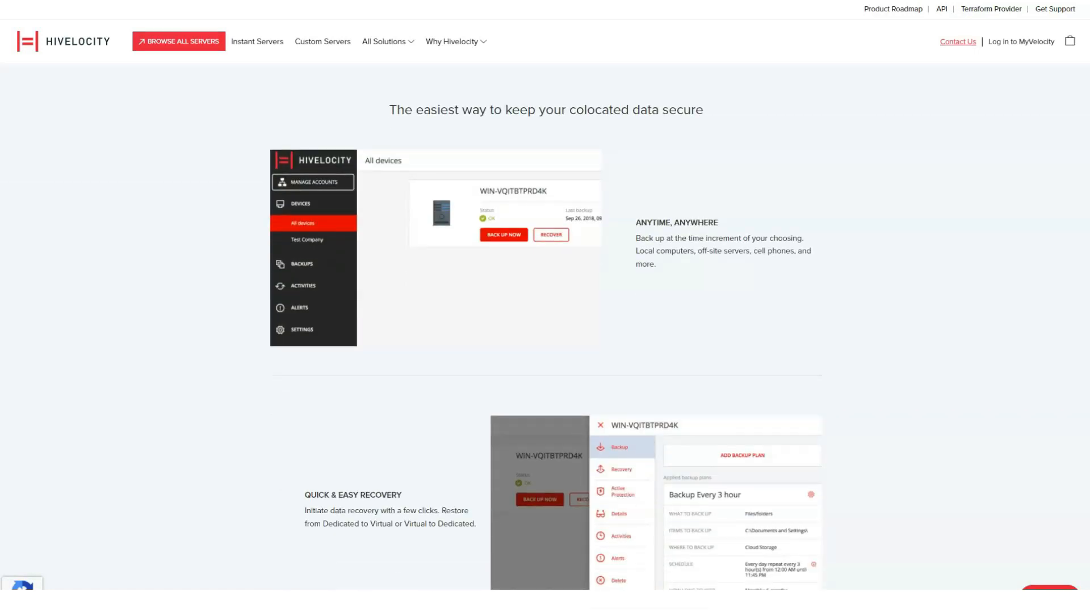
scroll(down, 3)
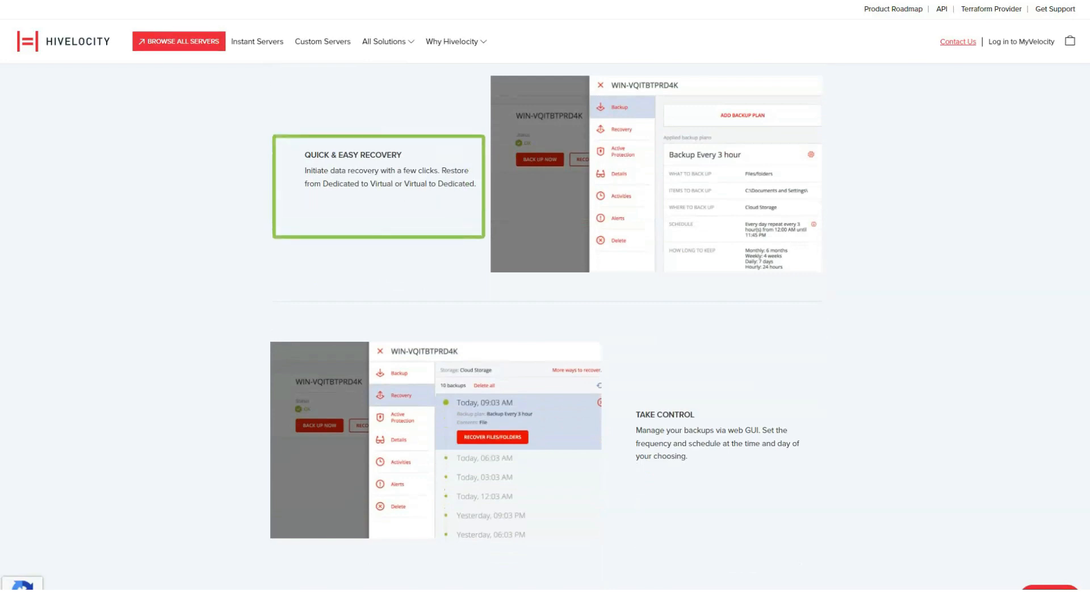
scroll(down, 3)
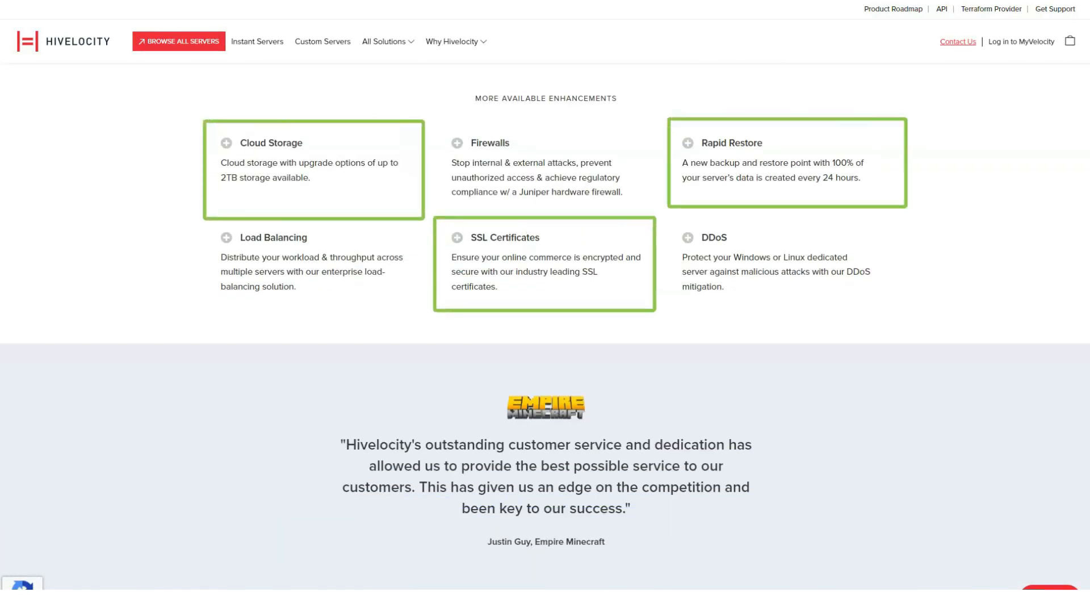
scroll(down, 3)
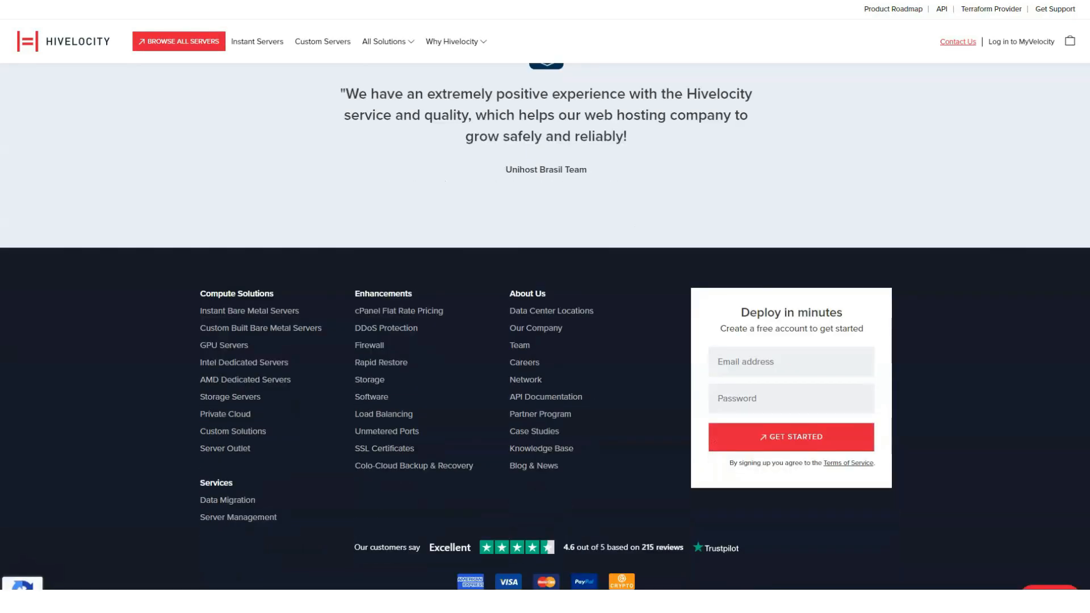